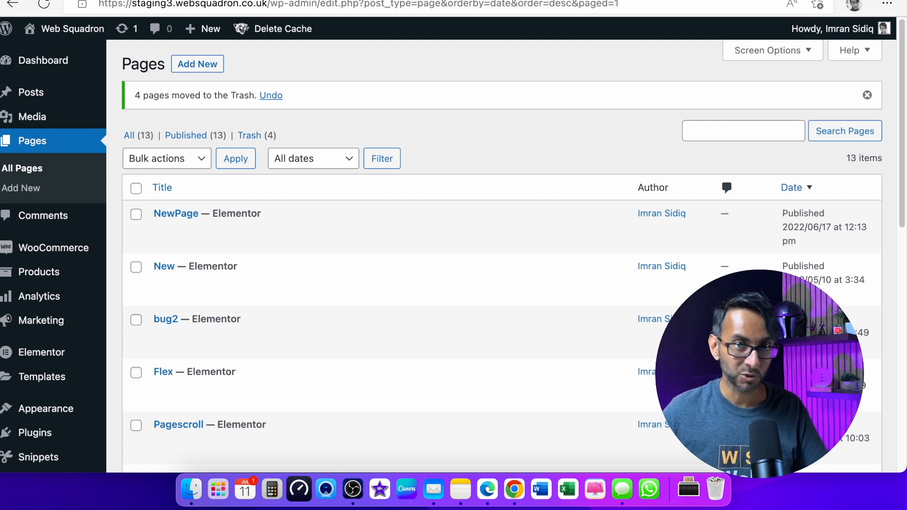
pyautogui.moveTo(523, 176)
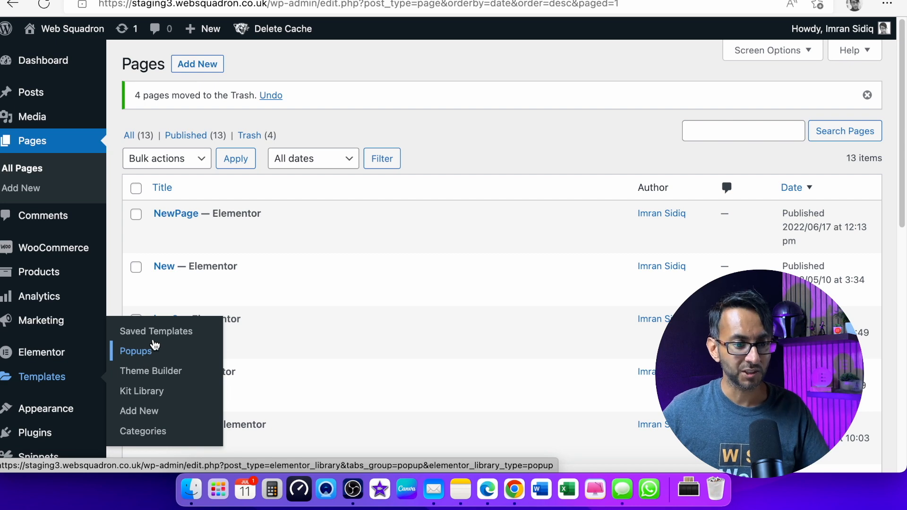
# - Navigate from the Pages list to the Elementor Popups templates library
pyautogui.click(156, 331)
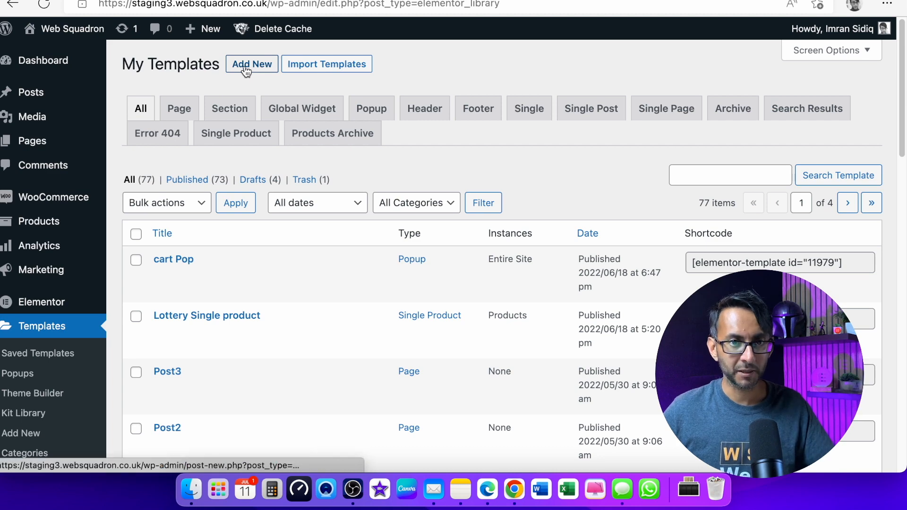
# - Create a new template of type Popup named Pop1 and open it in Elementor
pyautogui.click(252, 64)
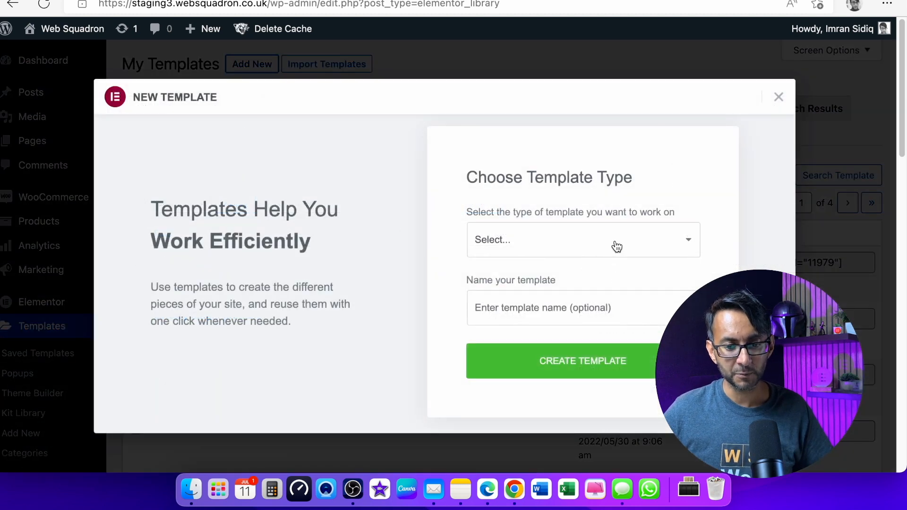
pyautogui.click(583, 240)
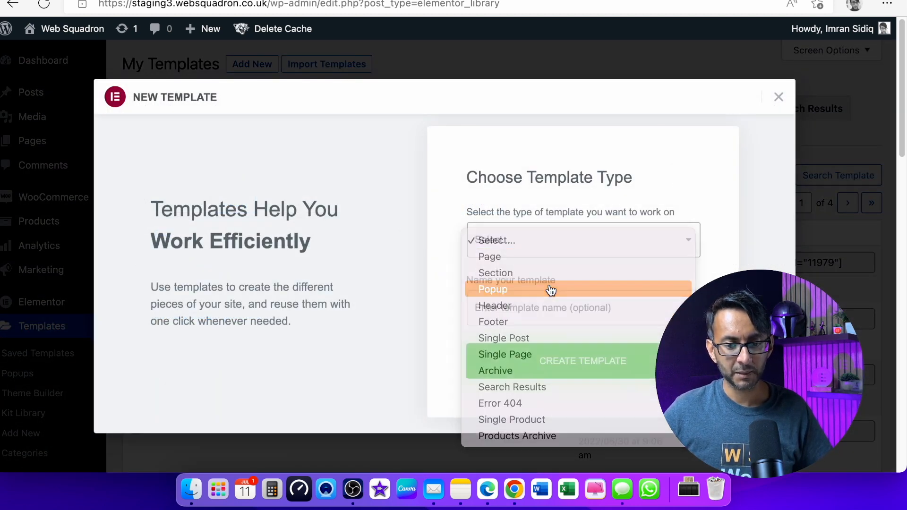
pyautogui.click(493, 289)
pyautogui.write('Pop1')
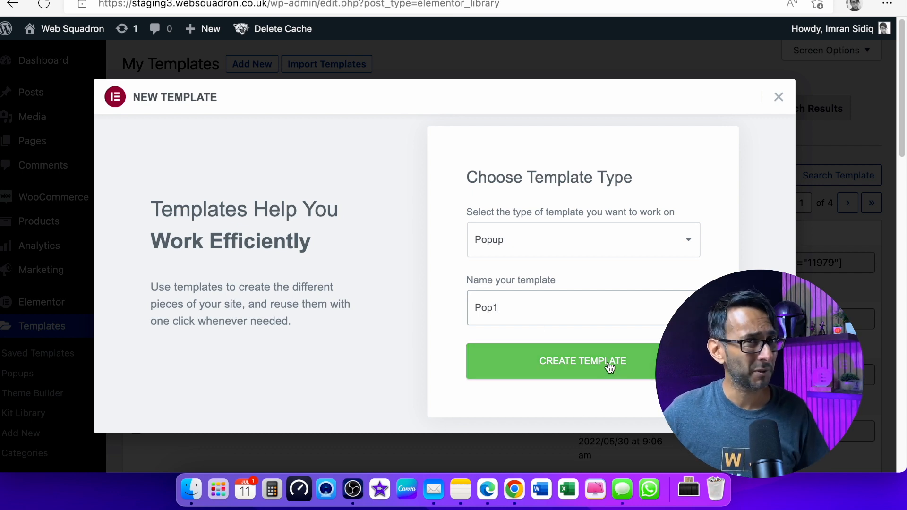
pyautogui.click(583, 361)
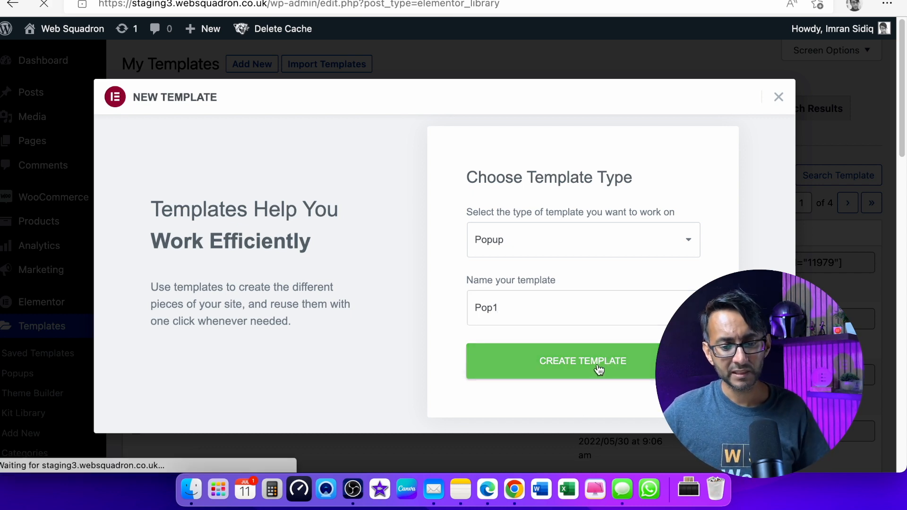
pyautogui.click(584, 361)
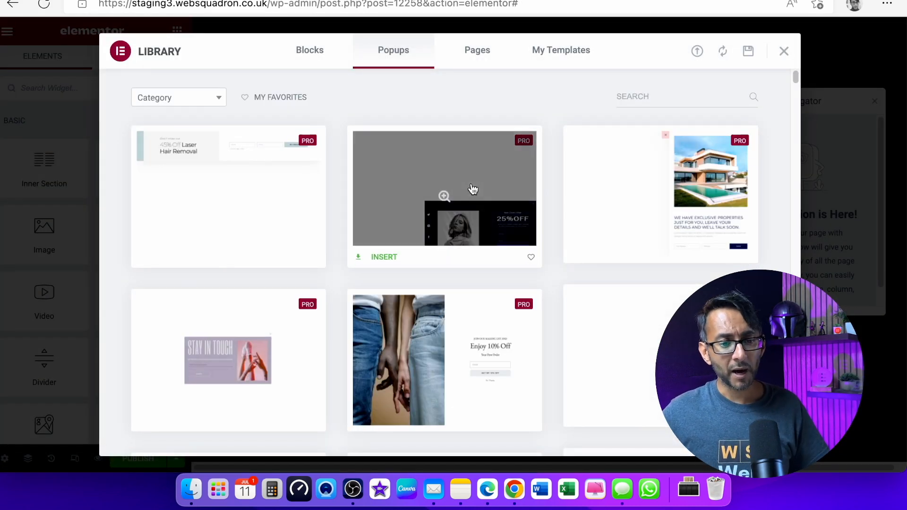
pyautogui.moveTo(751, 194)
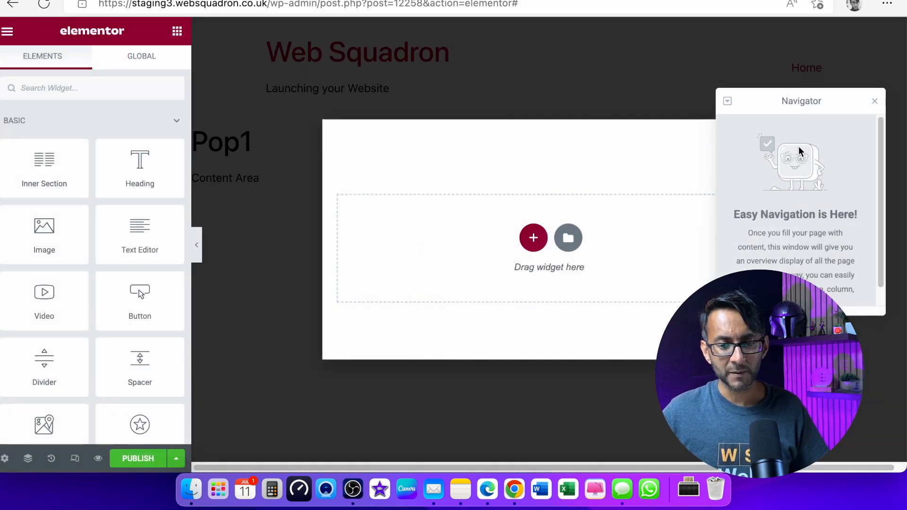
# - Add a Form widget to Pop1 and remove its Name and Message fields, keeping Email and Send
pyautogui.click(875, 101)
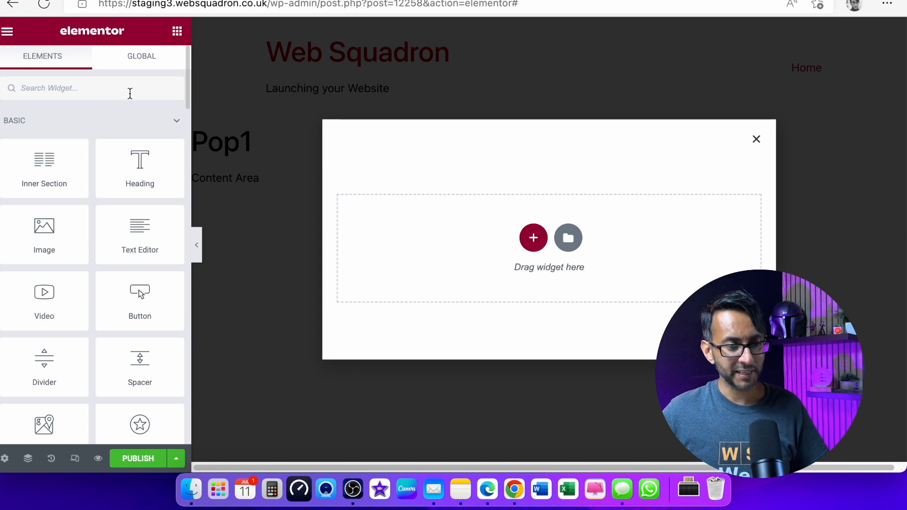
pyautogui.write('form')
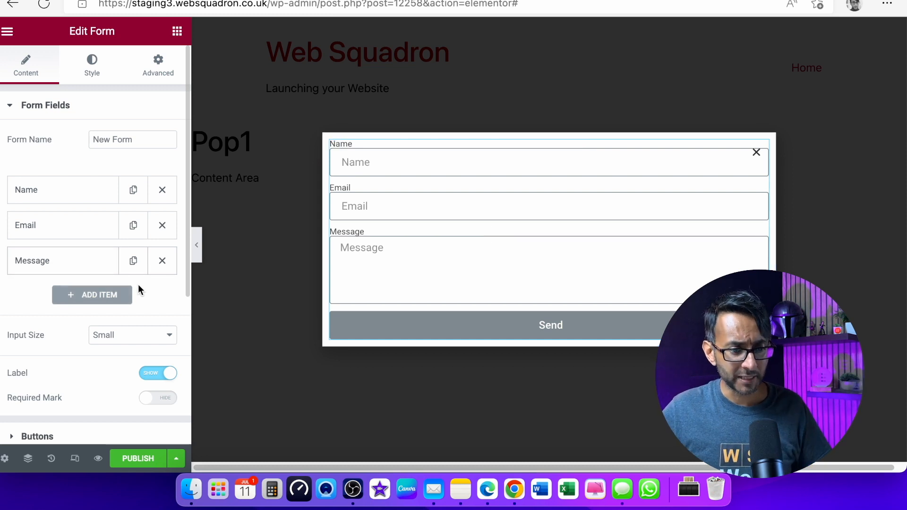
pyautogui.click(162, 190)
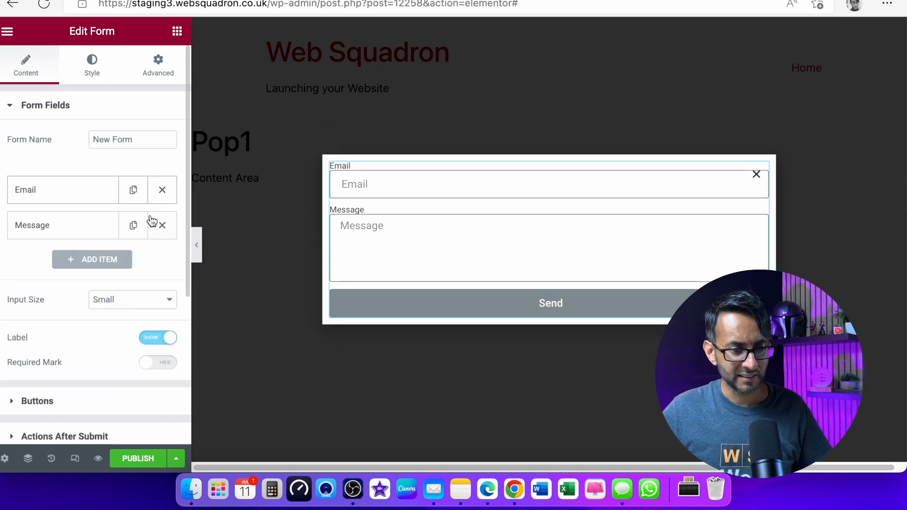
pyautogui.click(162, 225)
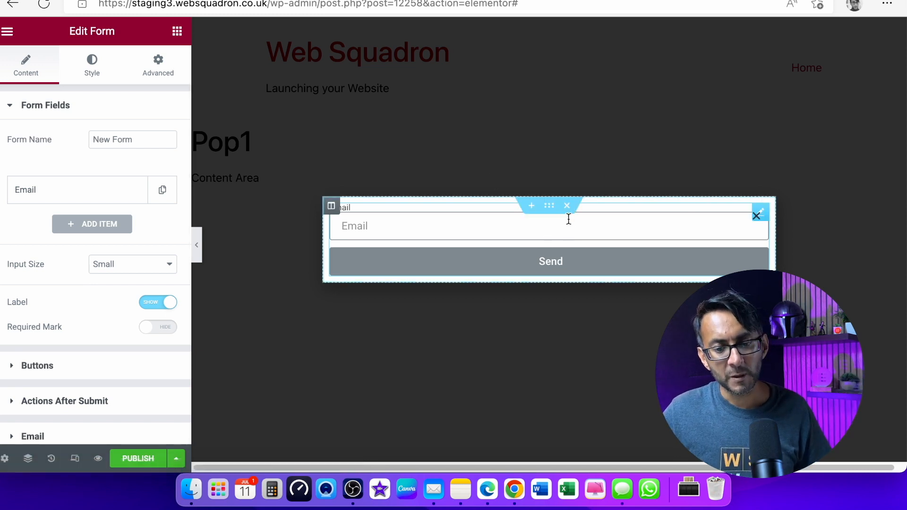
# - Set the form's section to 400 width with 50 top and bottom padding
pyautogui.click(548, 206)
pyautogui.write('500')
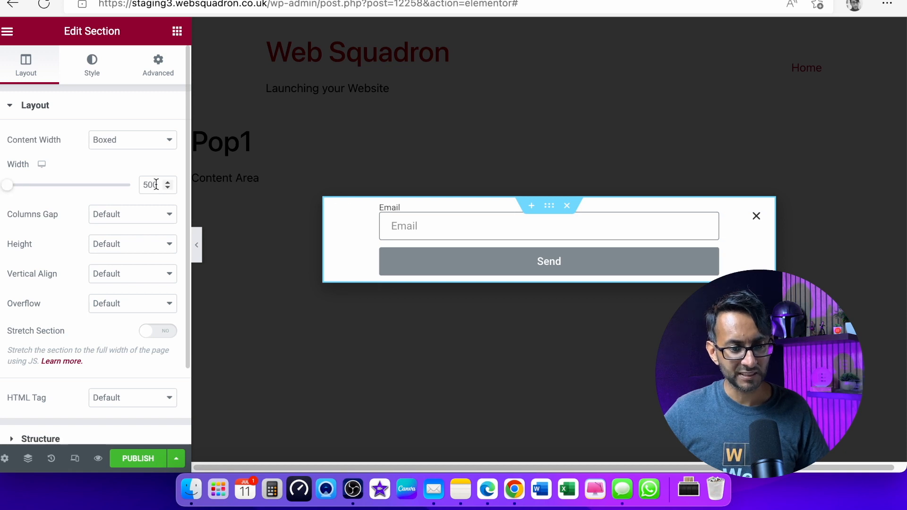
pyautogui.write('400')
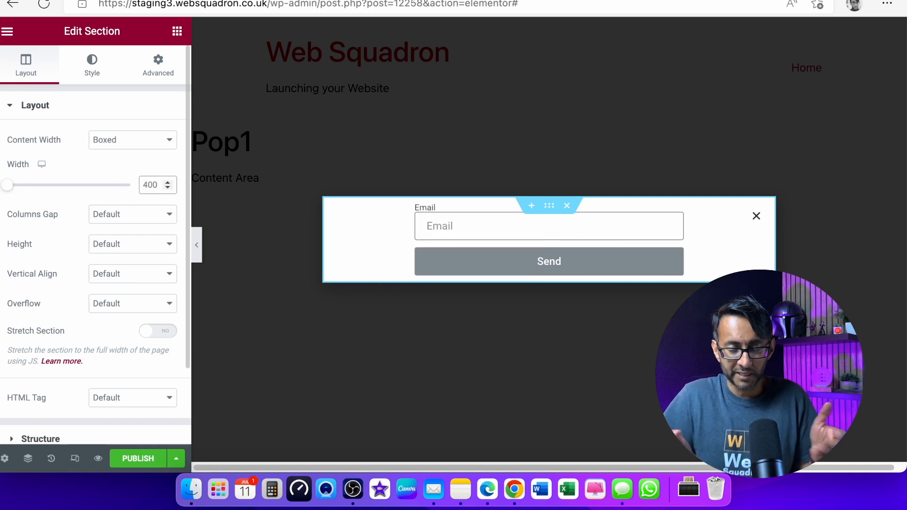
pyautogui.click(158, 63)
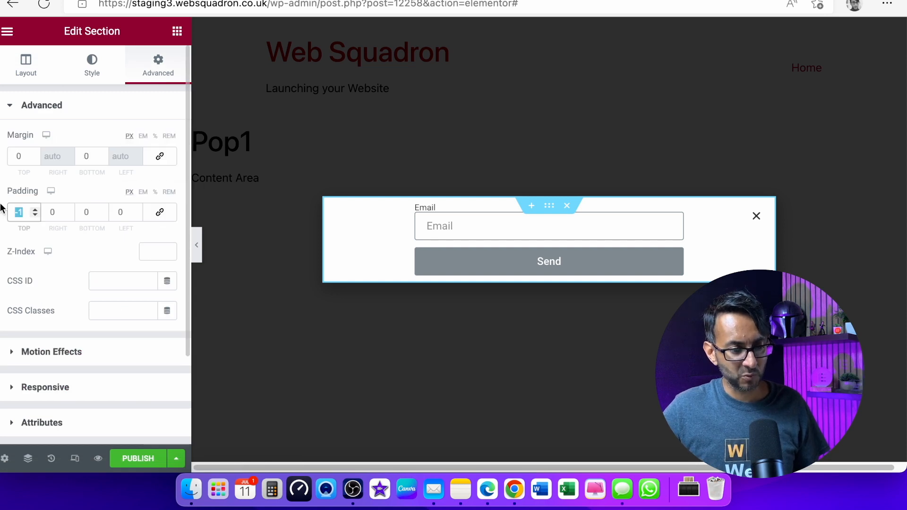
pyautogui.write('50')
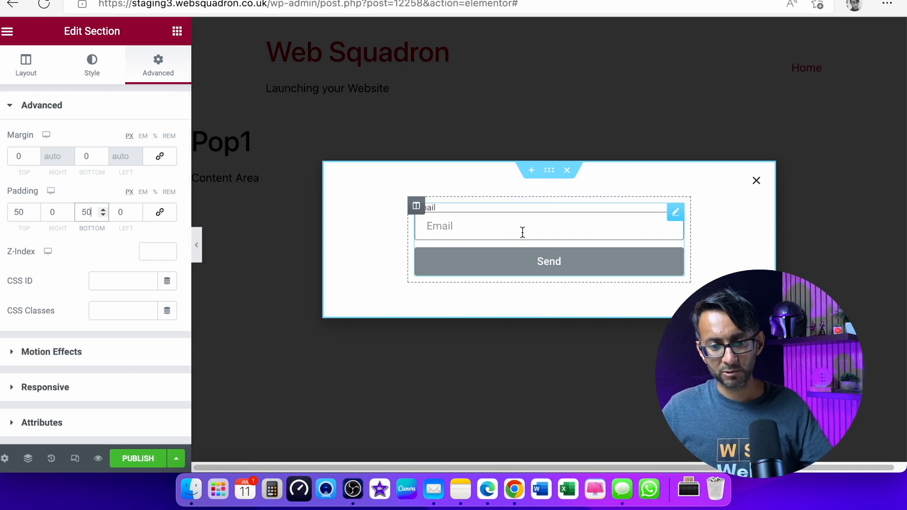
pyautogui.click(549, 261)
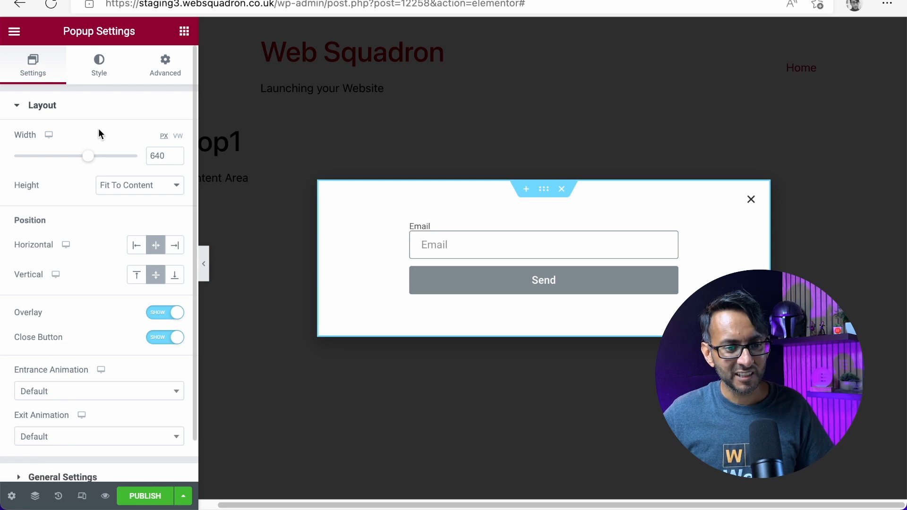
pyautogui.moveTo(370, 235)
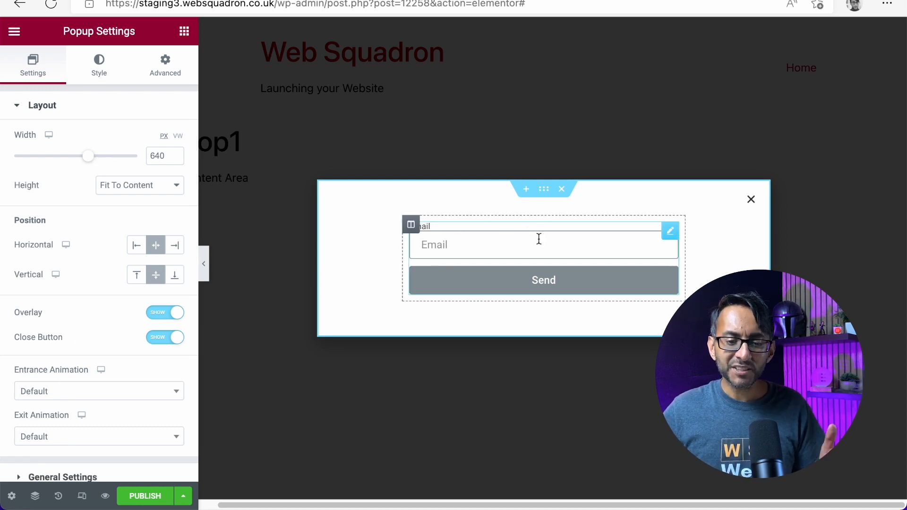
# - In Popup Settings, reduce the popup width to about 500 px then to 50 vw
pyautogui.click(543, 279)
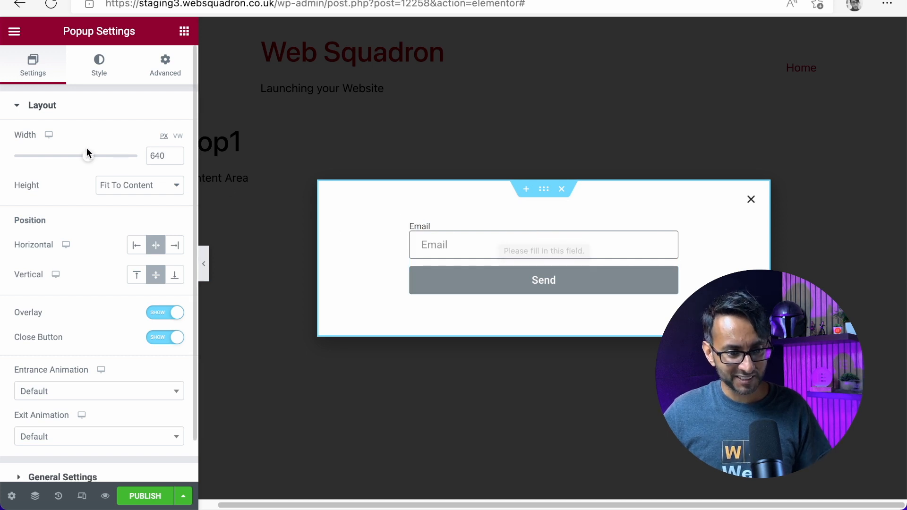
pyautogui.moveTo(87, 156); pyautogui.dragTo(77, 156)
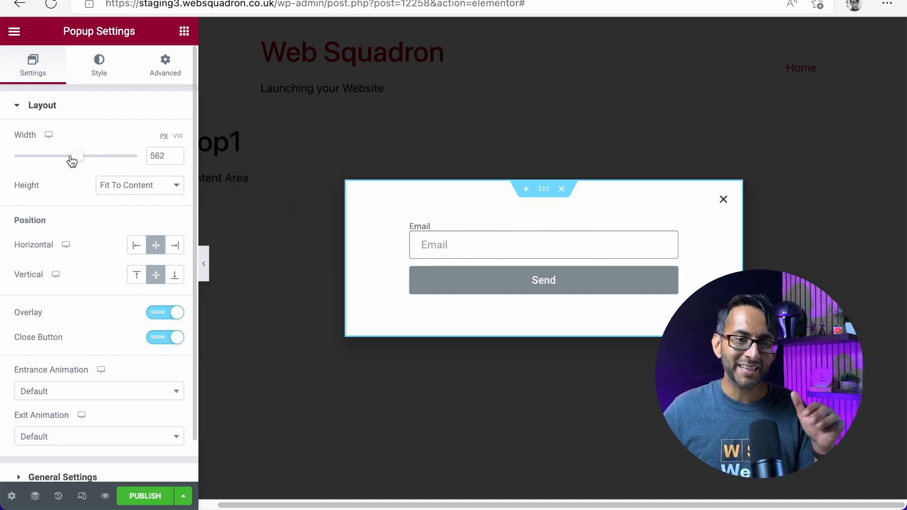
pyautogui.moveTo(76, 156); pyautogui.dragTo(68, 156)
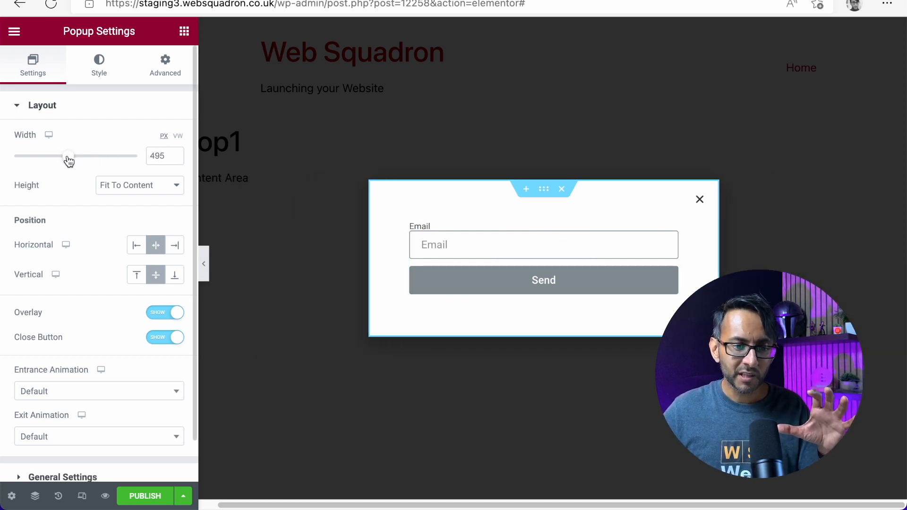
pyautogui.moveTo(62, 156); pyautogui.dragTo(69, 156)
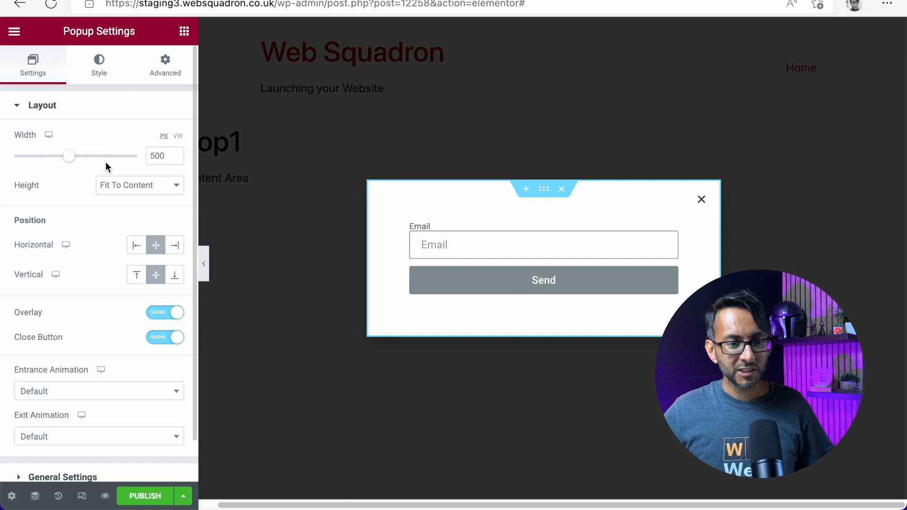
pyautogui.moveTo(69, 156); pyautogui.dragTo(137, 156)
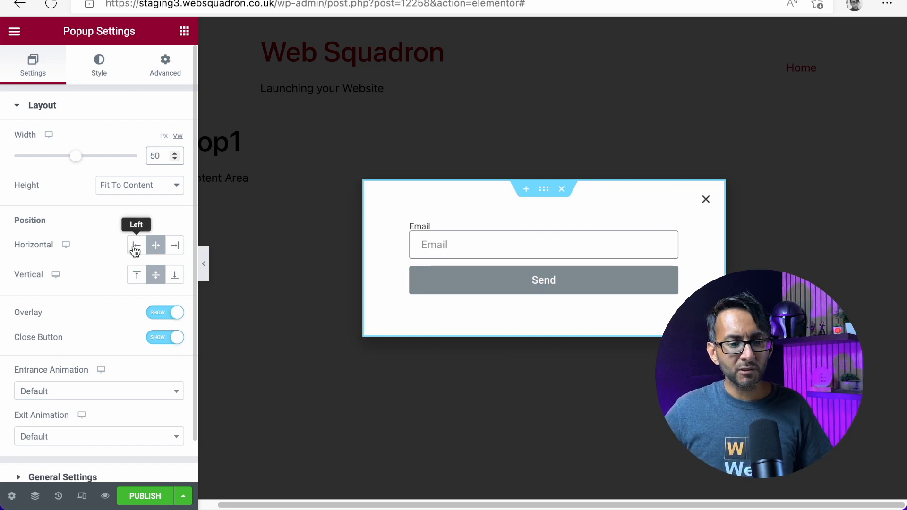
pyautogui.click(136, 245)
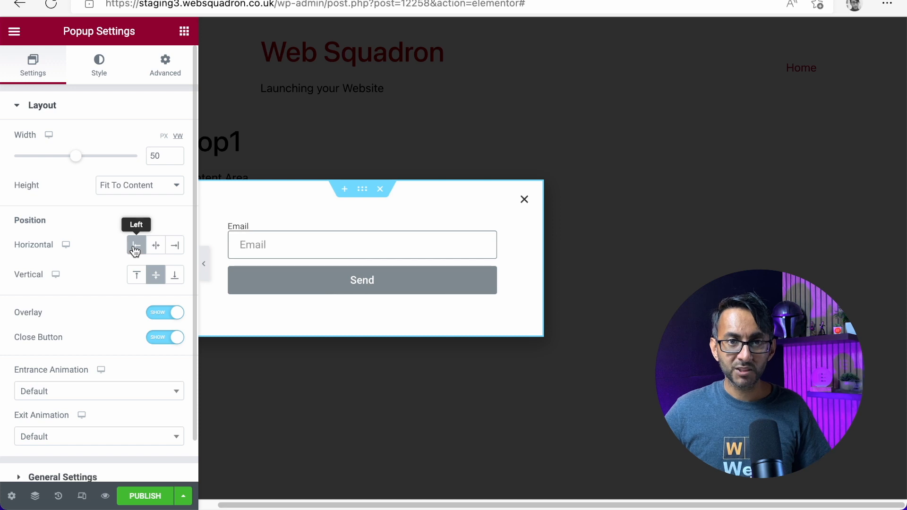
pyautogui.click(173, 245)
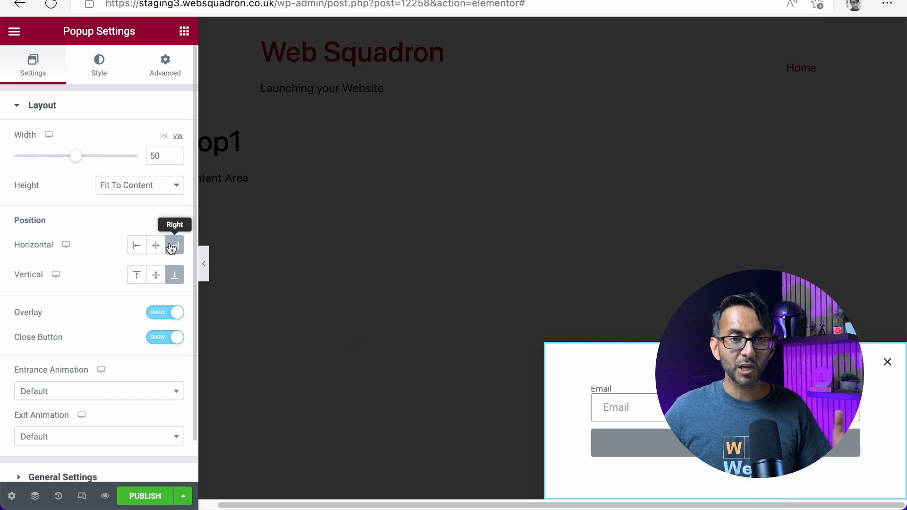
pyautogui.click(136, 244)
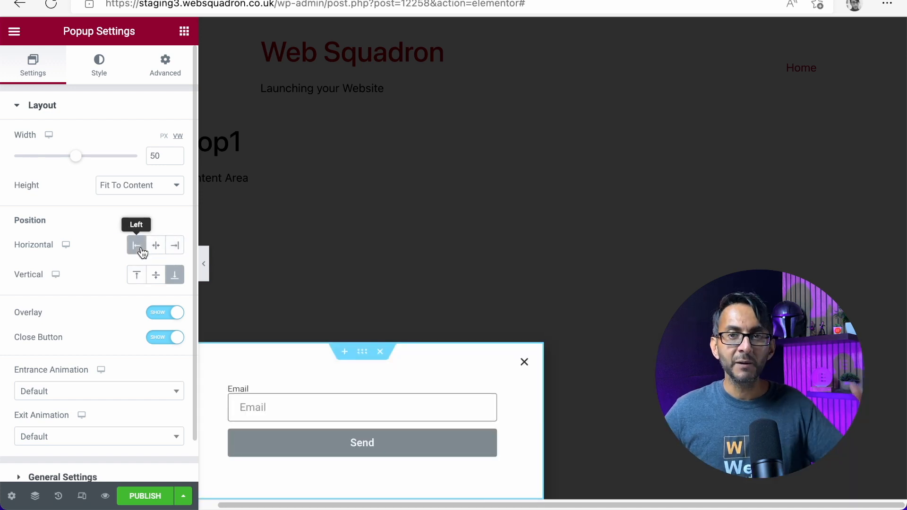
pyautogui.moveTo(155, 244)
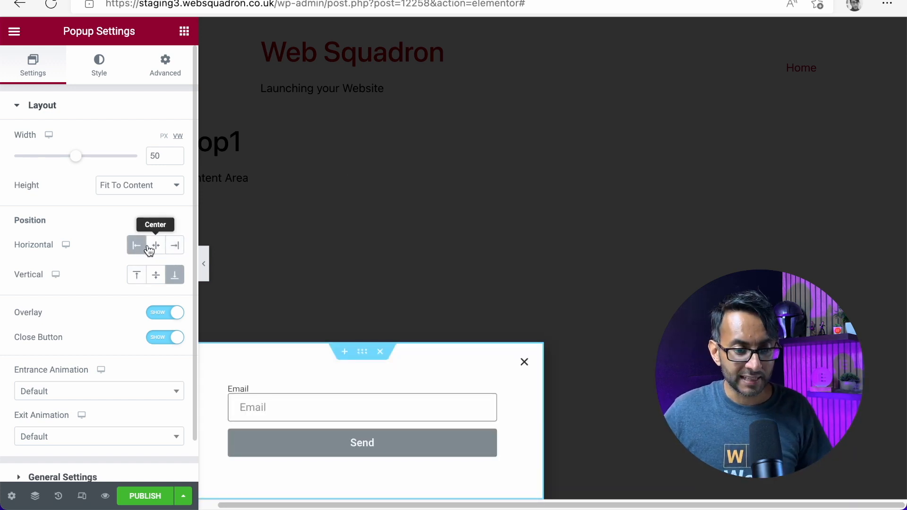
pyautogui.click(155, 244)
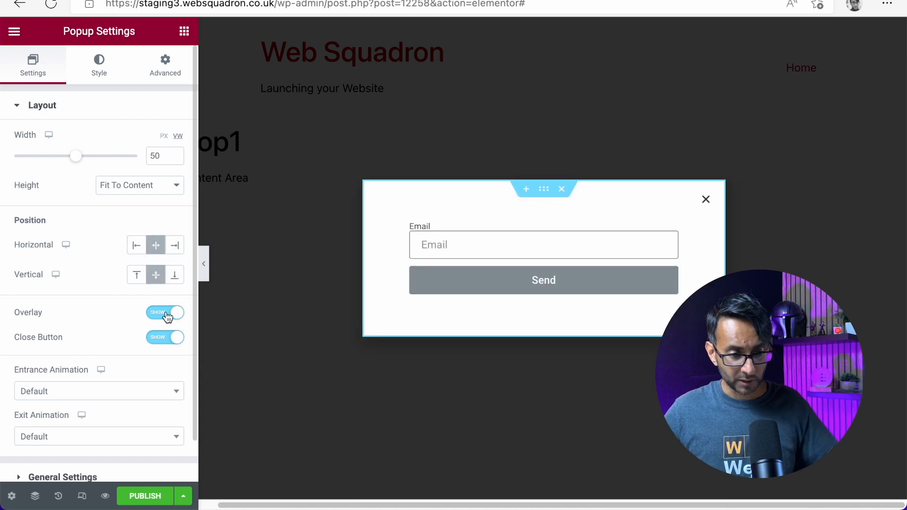
pyautogui.click(164, 313)
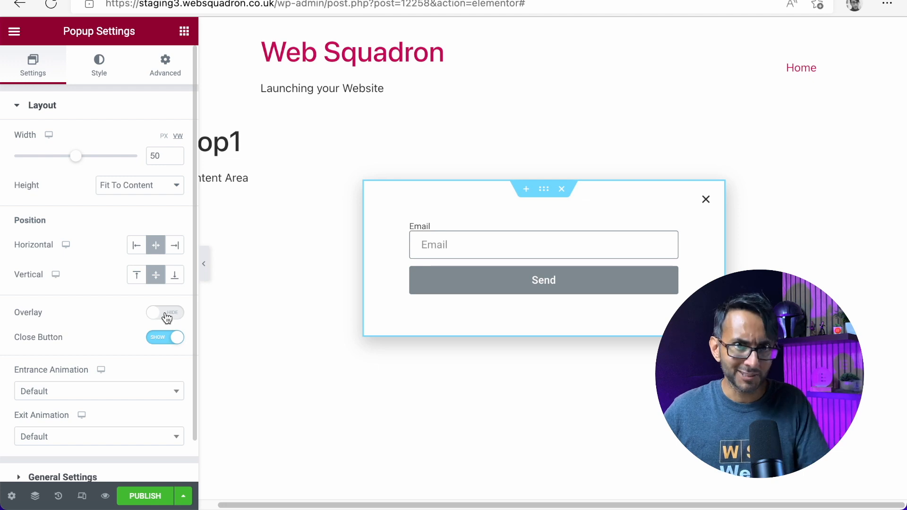
pyautogui.click(164, 312)
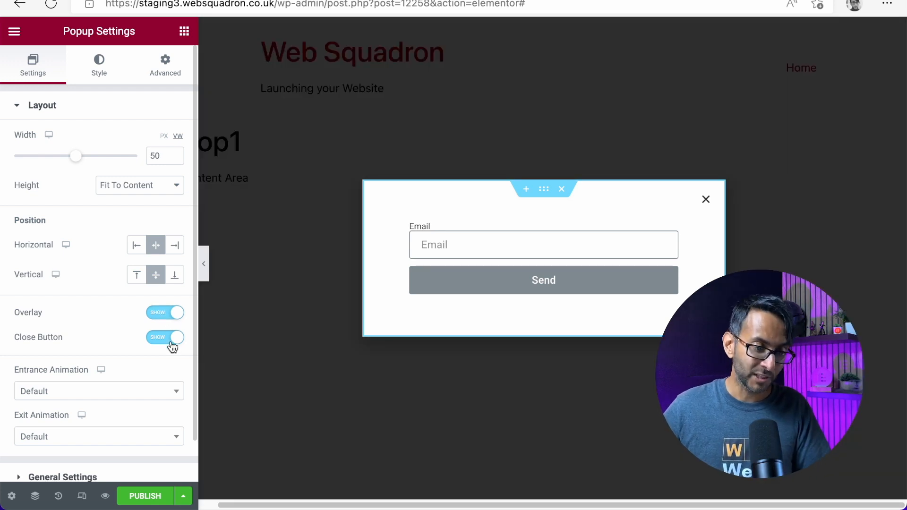
pyautogui.click(164, 338)
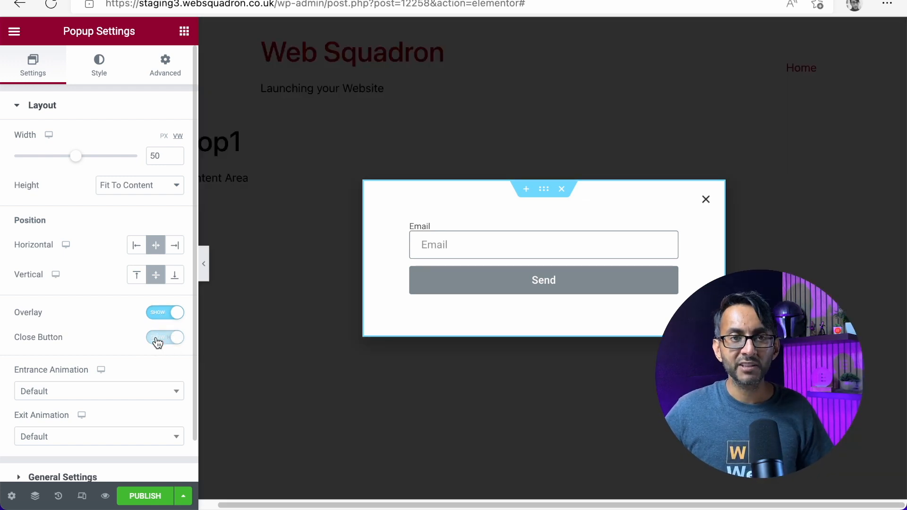
pyautogui.click(165, 337)
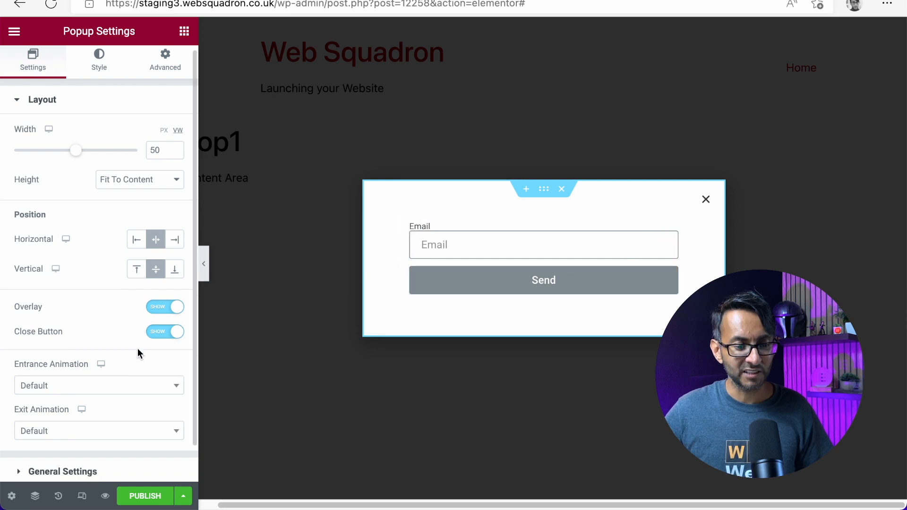
# - Set Entrance Animation Fade In, Exit Animation Fade Out and duration 0.7 seconds
pyautogui.click(98, 386)
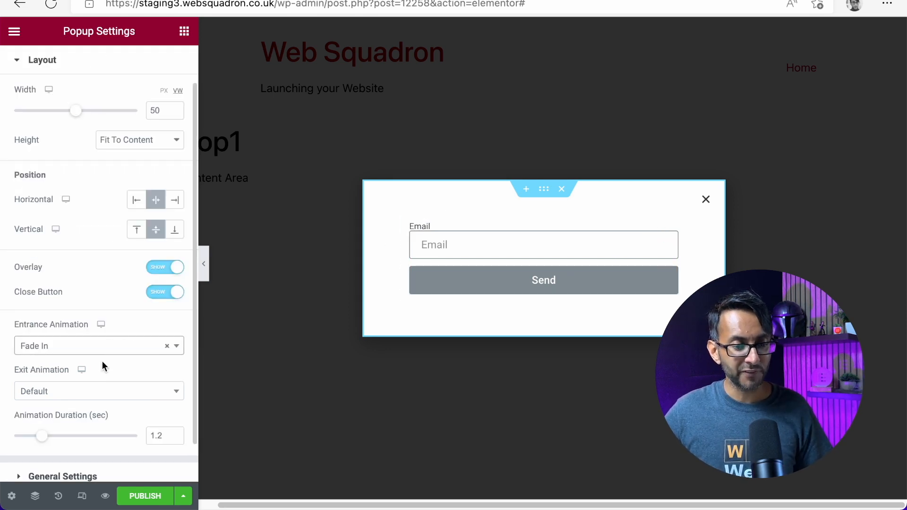
pyautogui.click(93, 392)
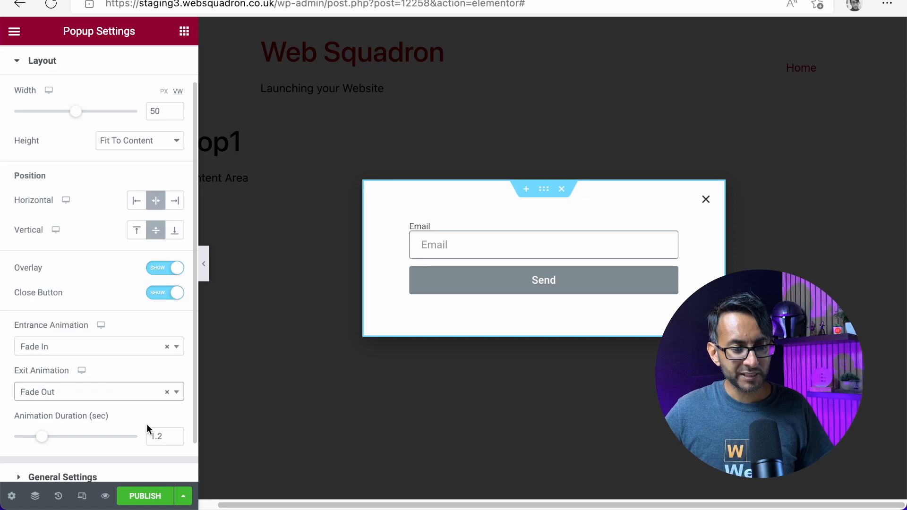
pyautogui.click(164, 437)
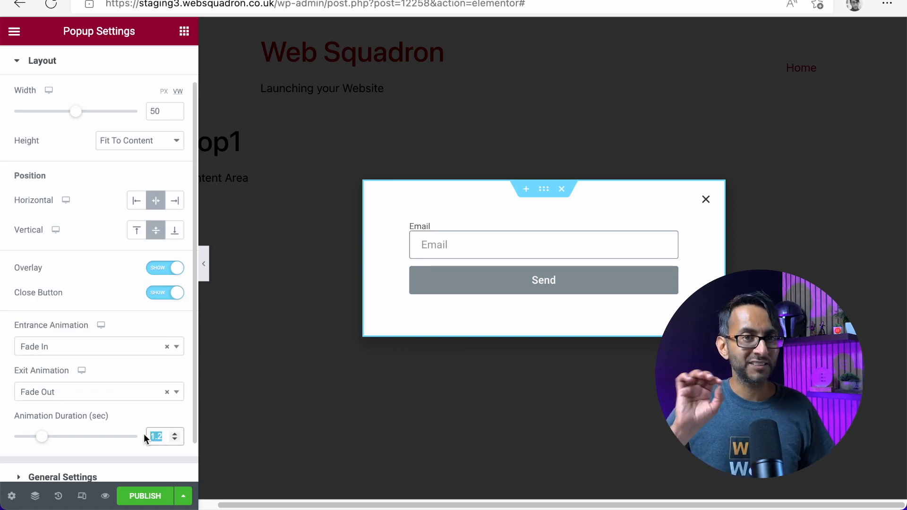
pyautogui.write('0.7')
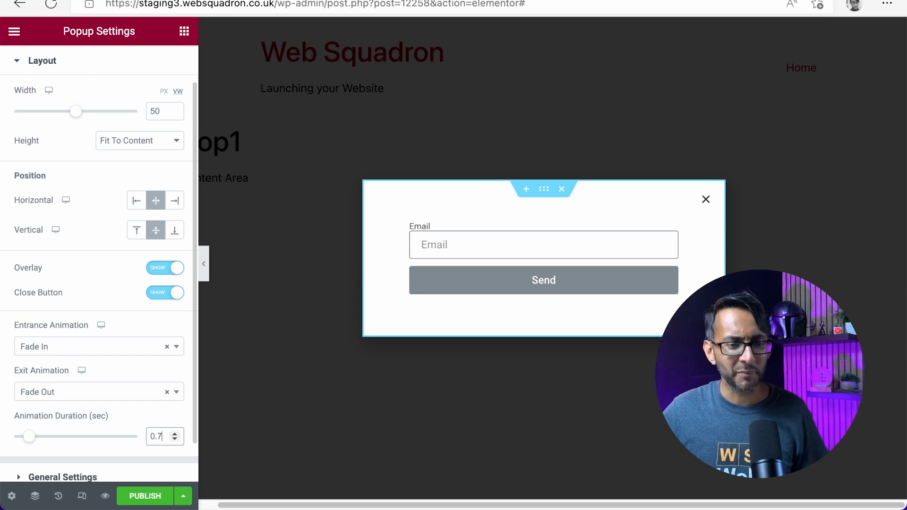
# - Return to the popup's general settings and move to its Style options
pyautogui.click(42, 105)
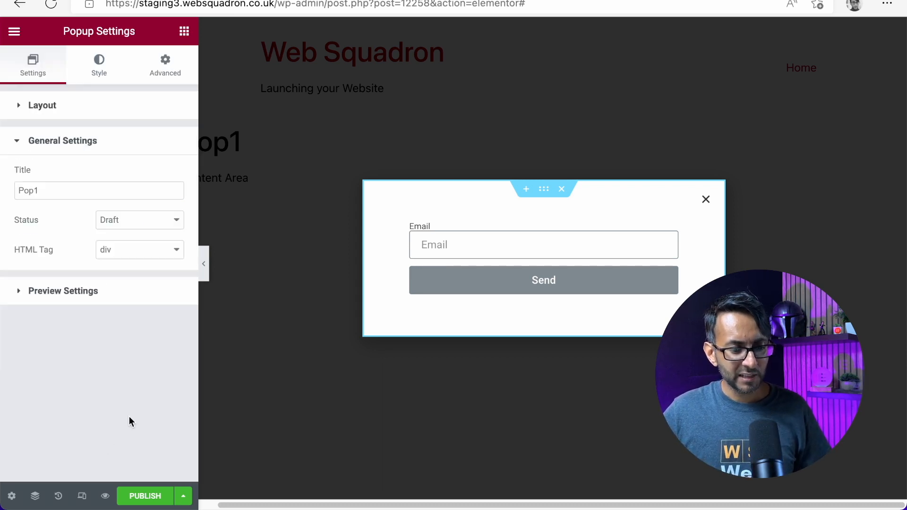
pyautogui.moveTo(190, 251)
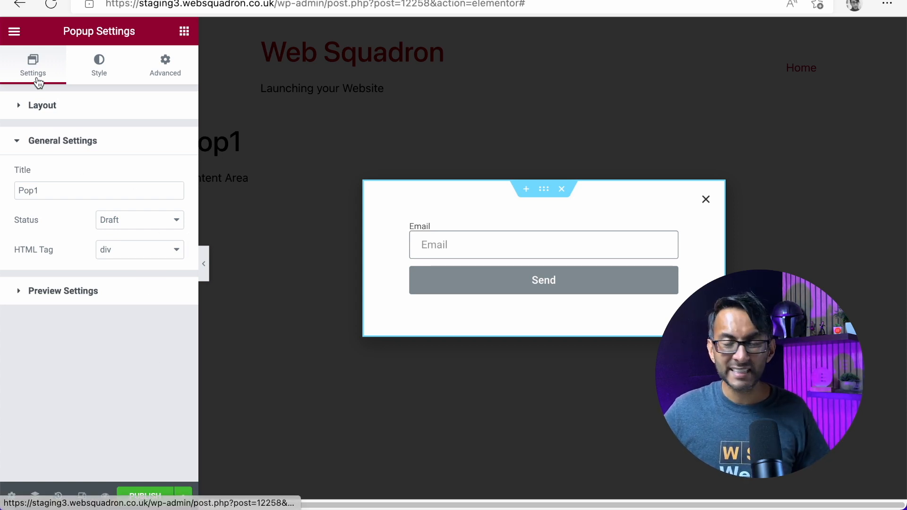
pyautogui.click(98, 65)
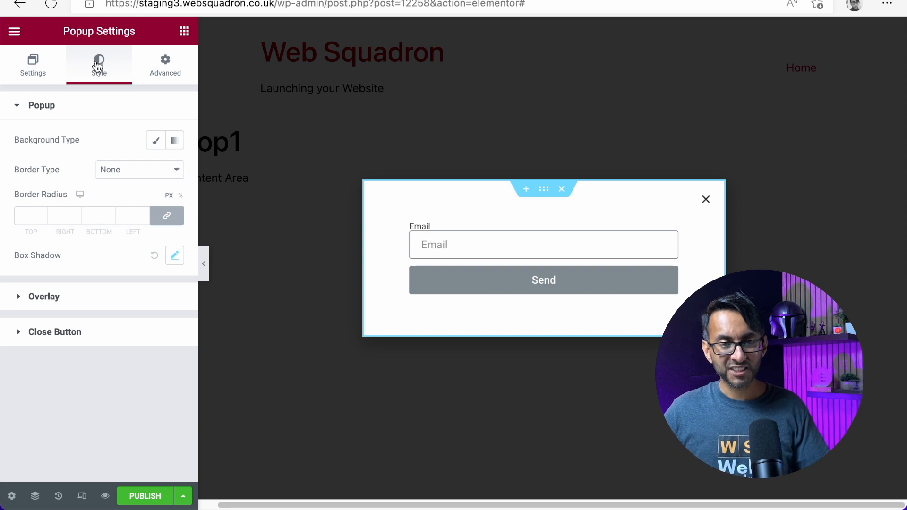
# - Change the overlay colour to a saturated blue-violet and expand the Close Button styling
pyautogui.write('25')
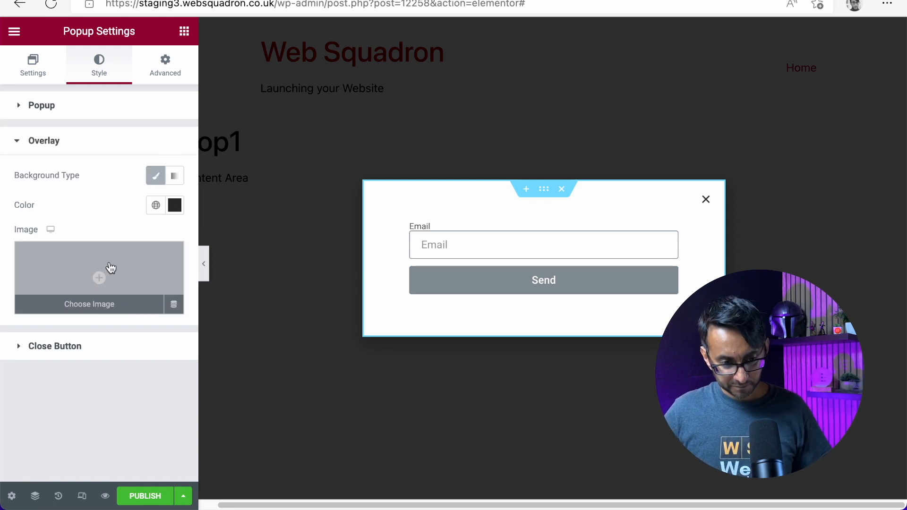
pyautogui.moveTo(115, 264)
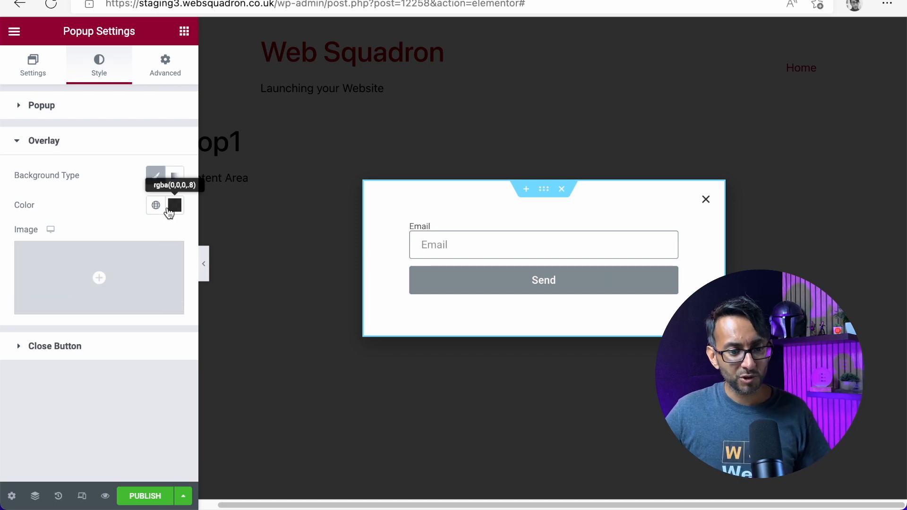
pyautogui.click(174, 205)
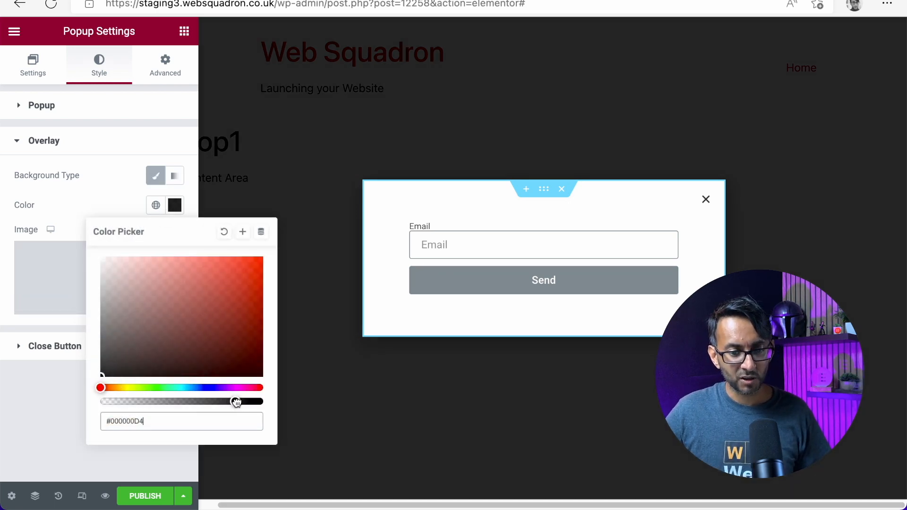
pyautogui.click(247, 272)
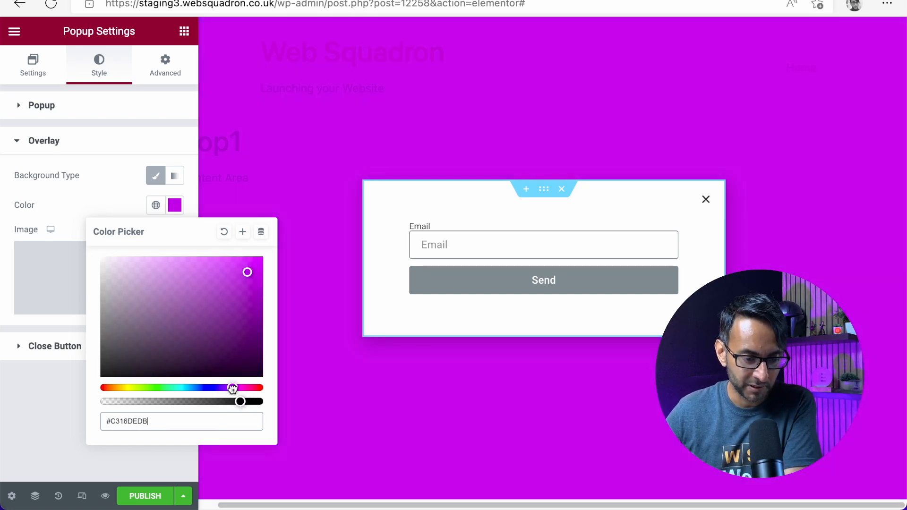
pyautogui.moveTo(233, 388); pyautogui.dragTo(217, 387)
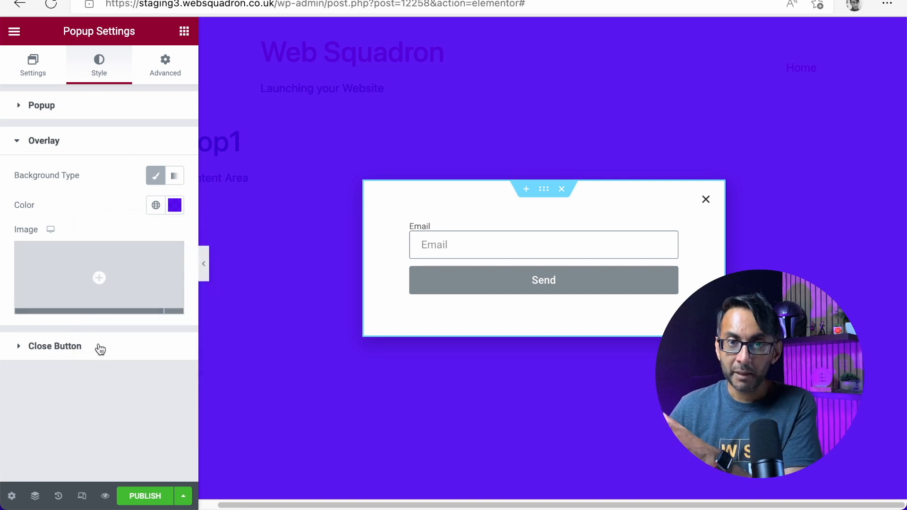
pyautogui.click(55, 346)
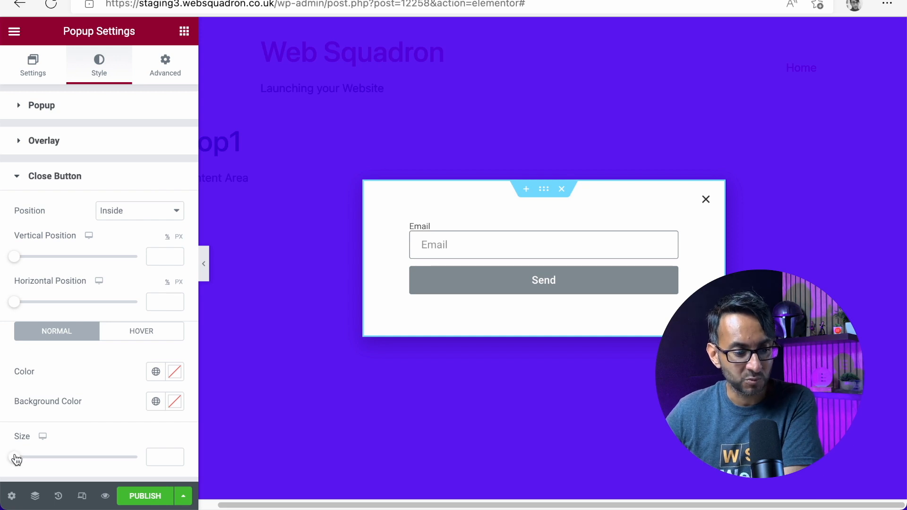
# - Enlarge the close icon to 28 and offset it to about 9.2 vertical and 2.9 horizontal
pyautogui.moveTo(14, 458); pyautogui.dragTo(52, 458)
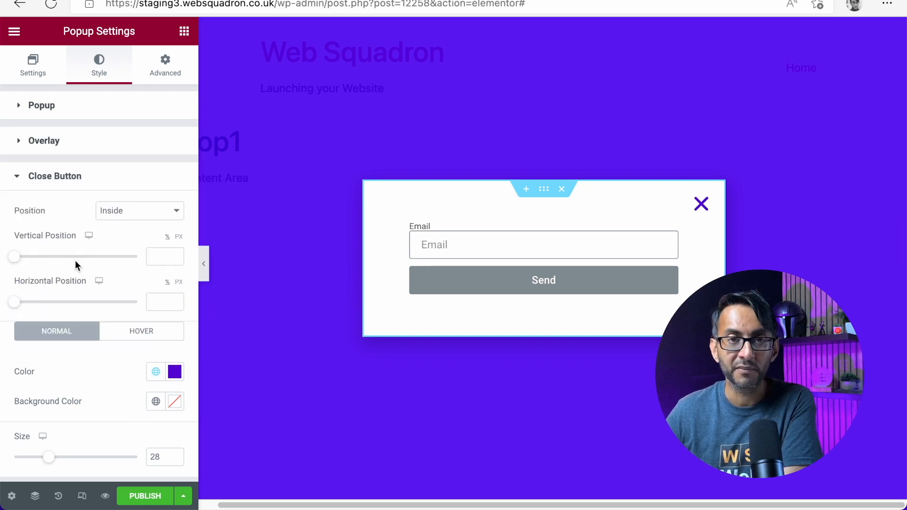
pyautogui.moveTo(14, 256); pyautogui.dragTo(22, 256)
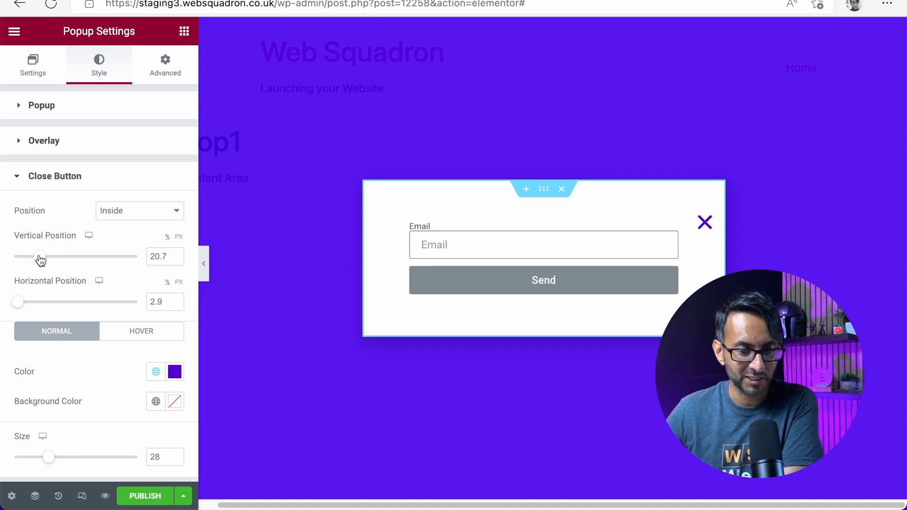
pyautogui.moveTo(40, 256); pyautogui.dragTo(25, 256)
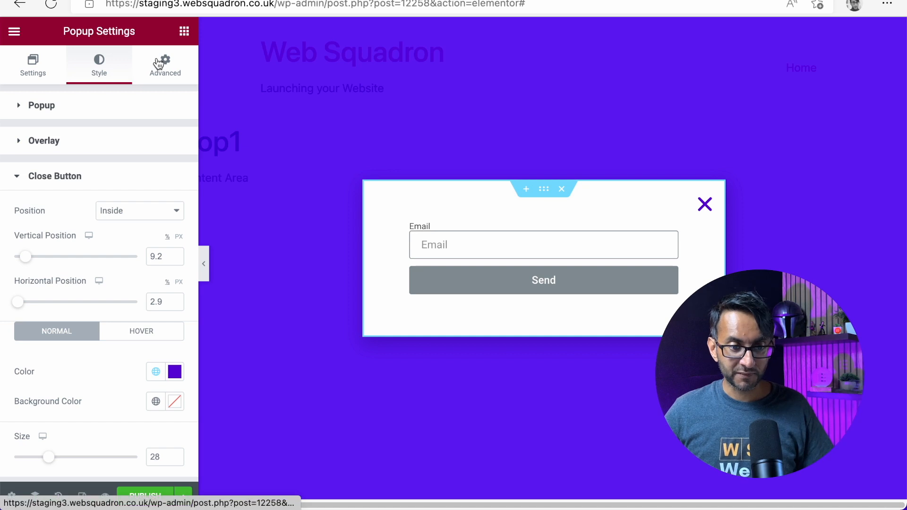
# - In Advanced settings, show the close button after 3 seconds
pyautogui.click(165, 63)
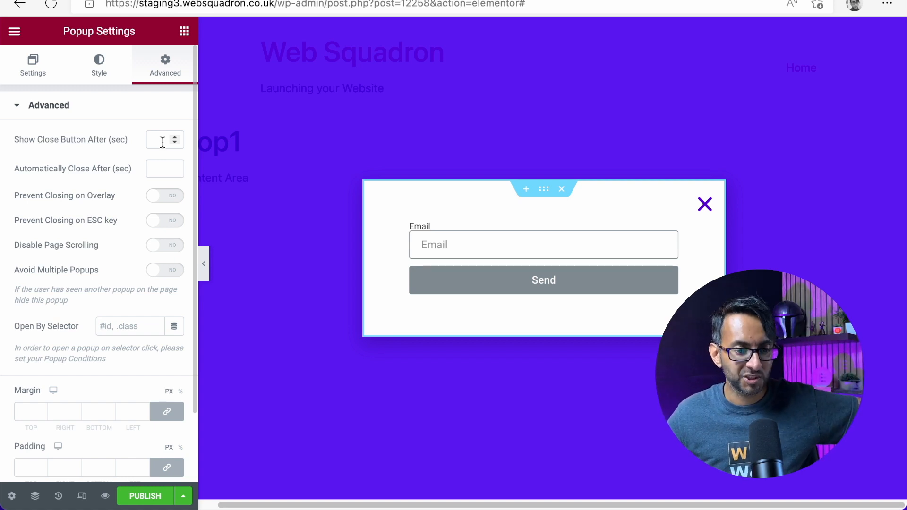
pyautogui.click(165, 168)
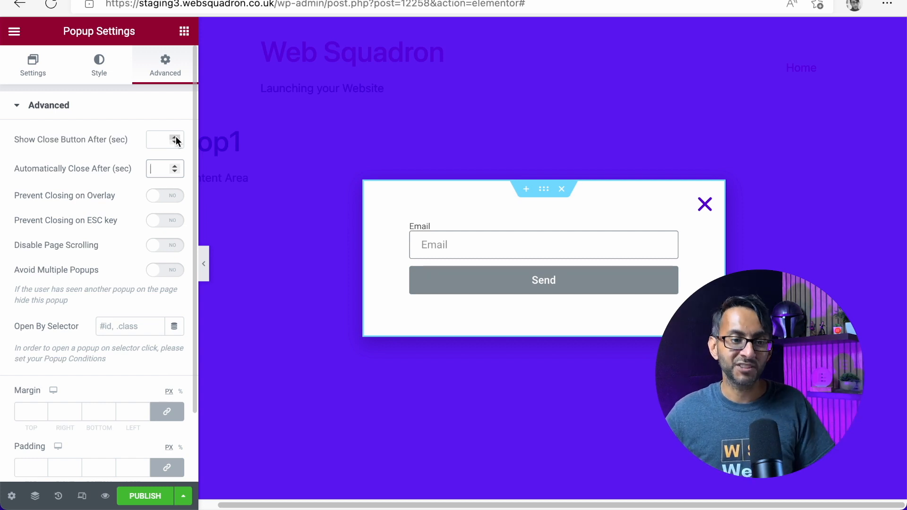
pyautogui.write('3')
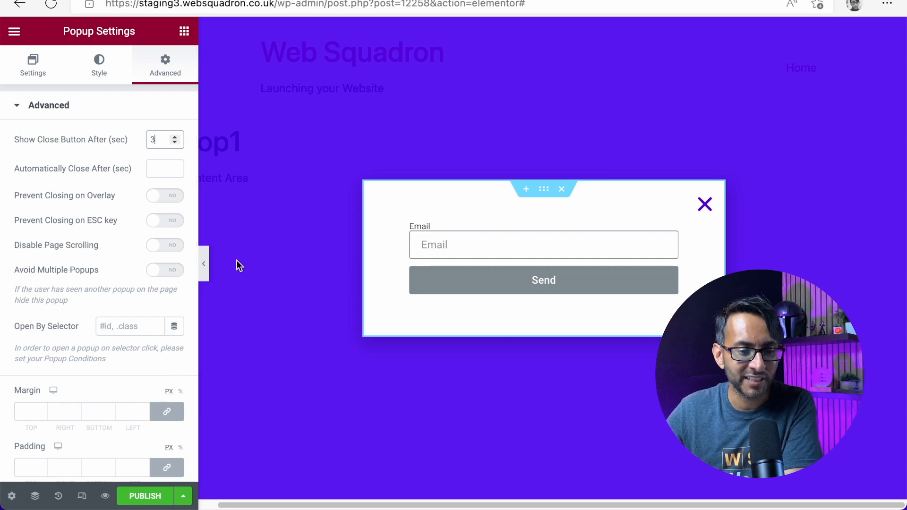
pyautogui.moveTo(189, 211)
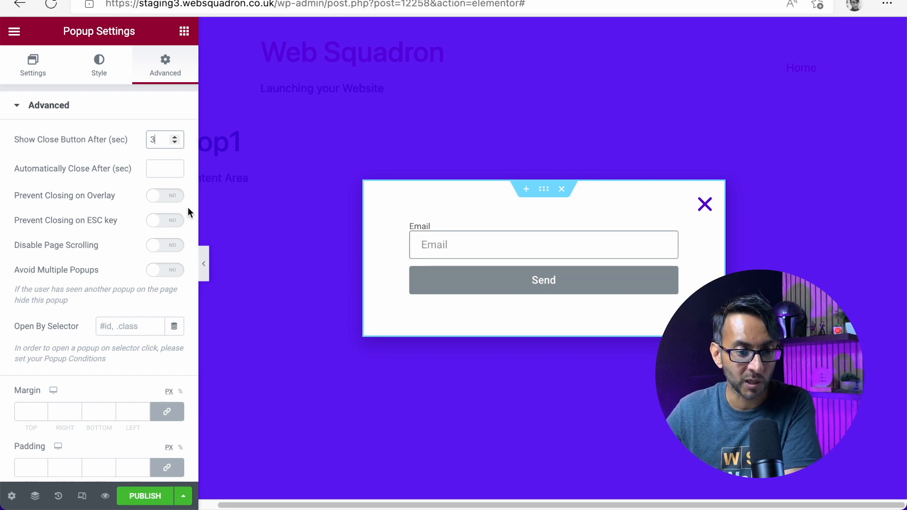
# - Enable Prevent Closing on Overlay and ESC and Disable Page Scrolling, then go to Publish Settings
pyautogui.click(165, 194)
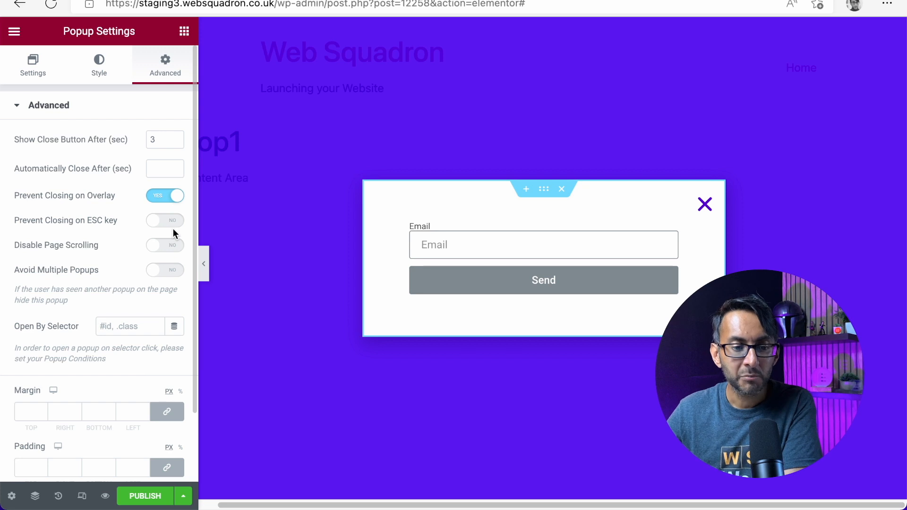
pyautogui.click(165, 220)
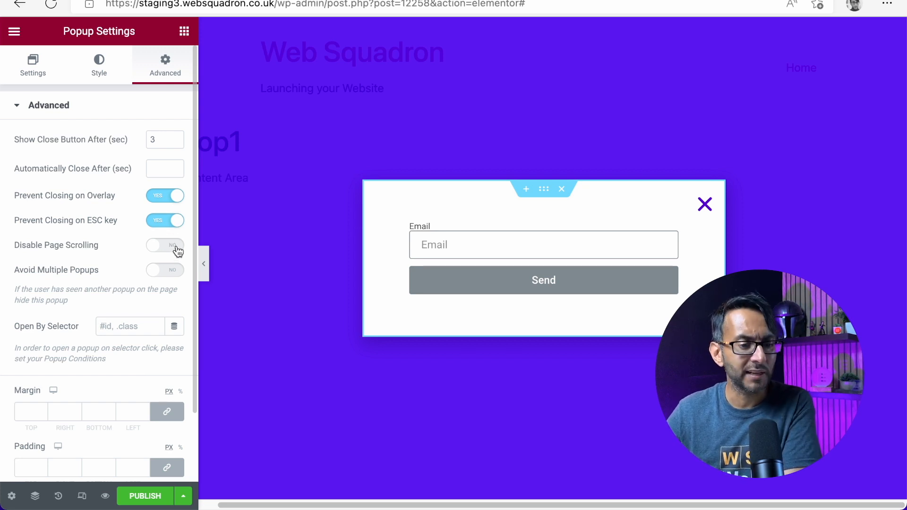
pyautogui.click(164, 245)
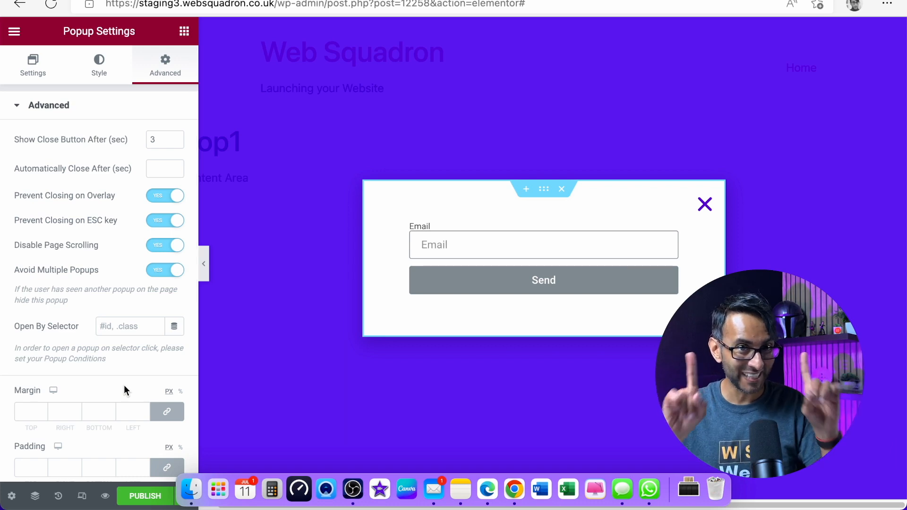
pyautogui.moveTo(540, 490)
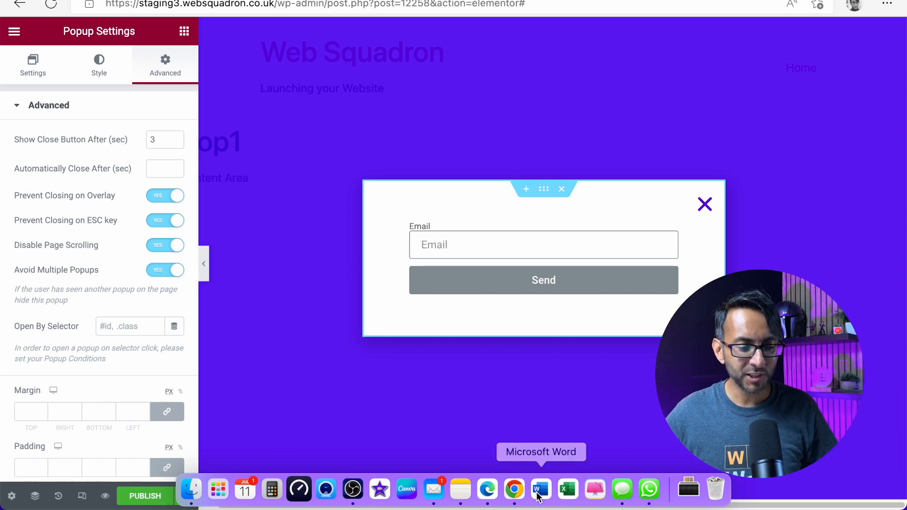
pyautogui.click(146, 496)
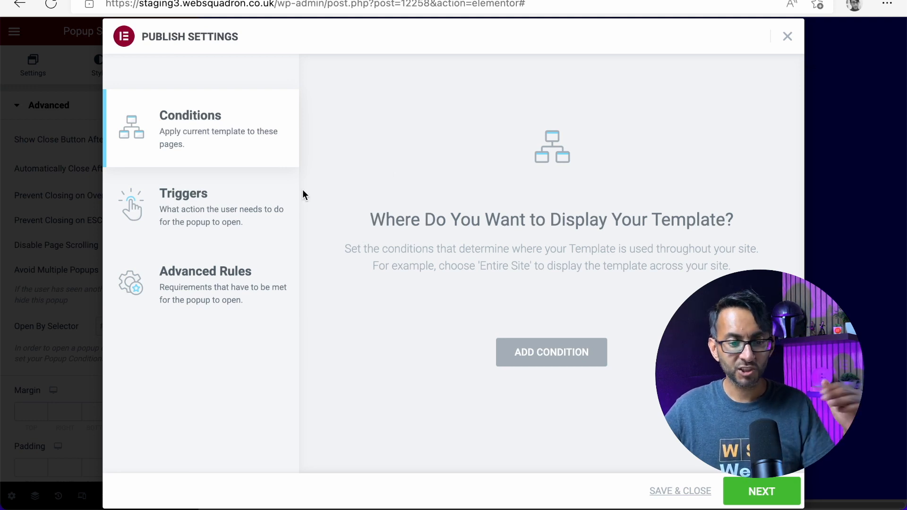
# - Add then remove an Entire Site display condition, leaving none, and move to Triggers
pyautogui.click(551, 351)
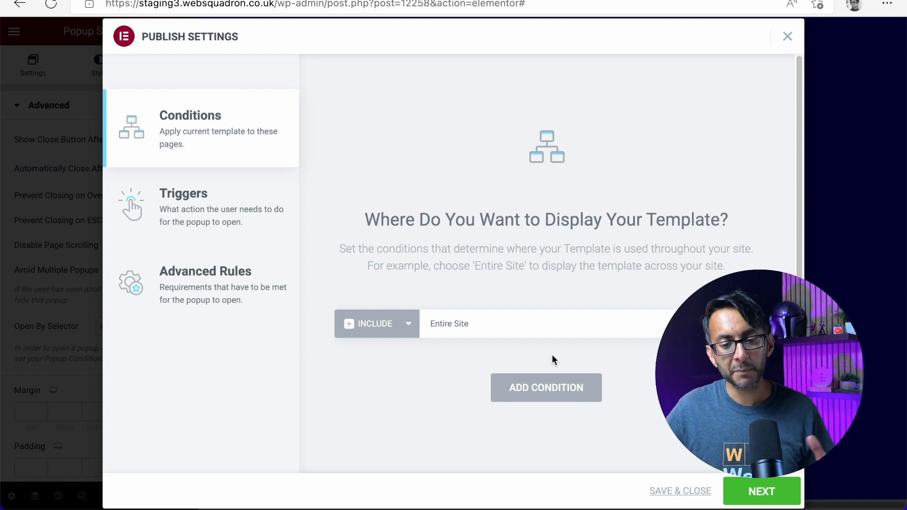
pyautogui.click(544, 323)
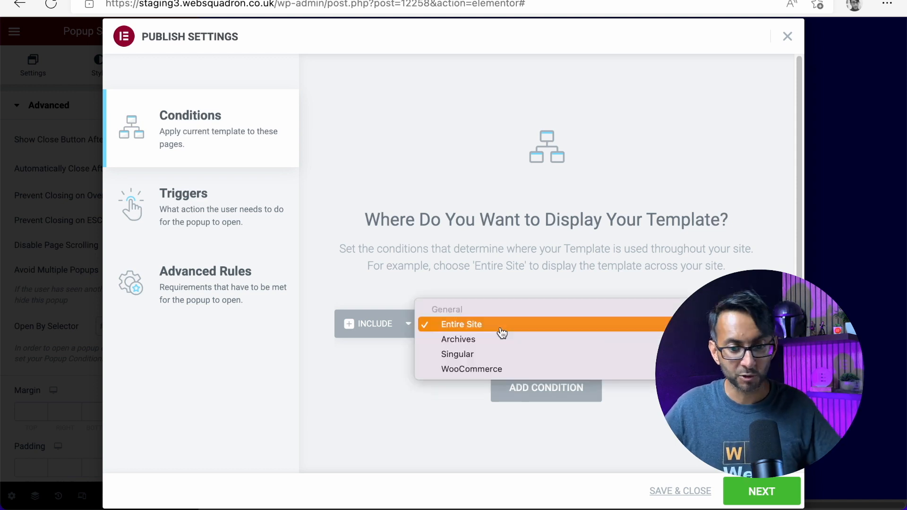
pyautogui.click(457, 354)
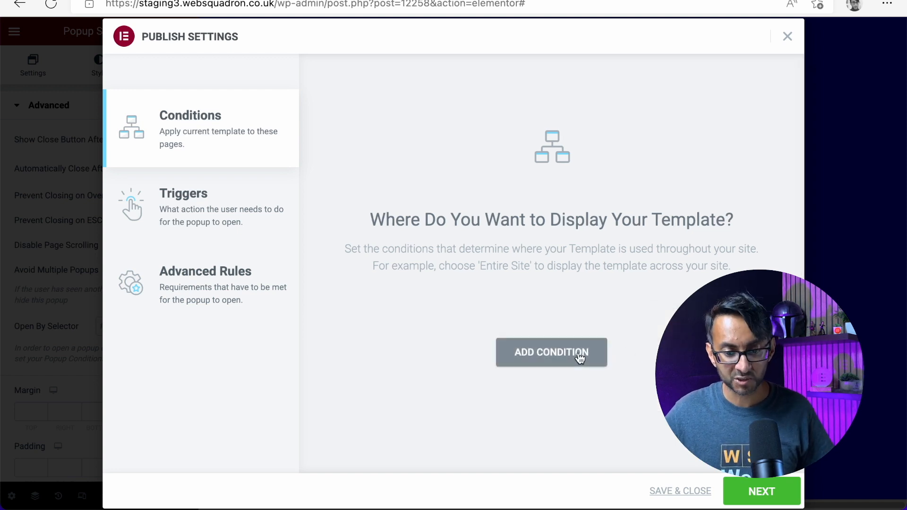
pyautogui.click(551, 353)
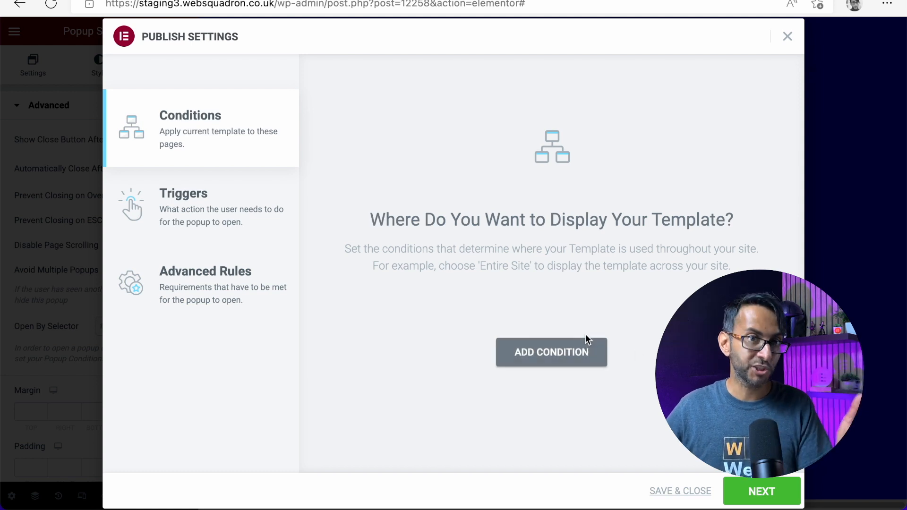
pyautogui.click(182, 207)
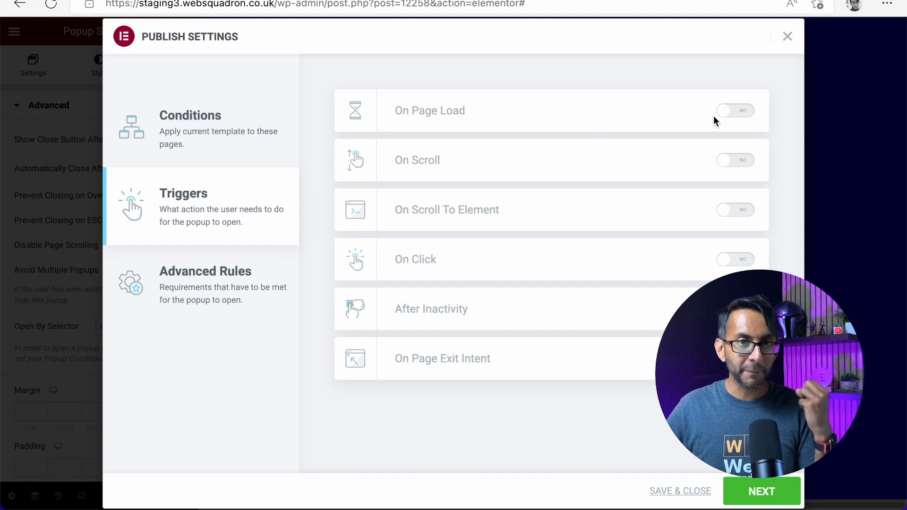
pyautogui.click(735, 110)
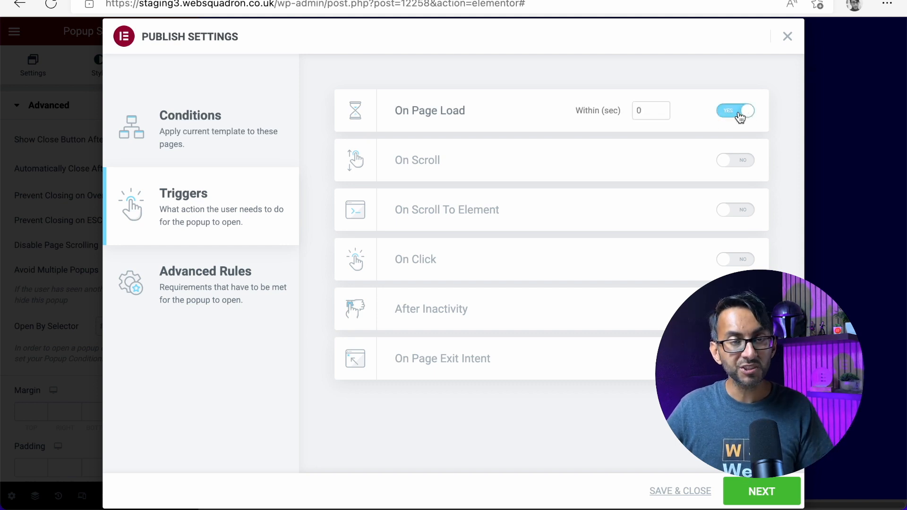
pyautogui.moveTo(611, 114)
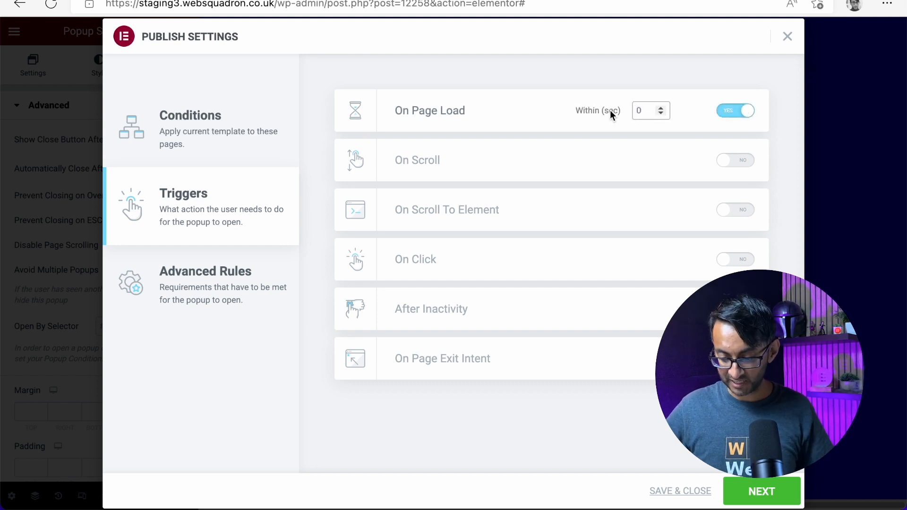
pyautogui.write('5')
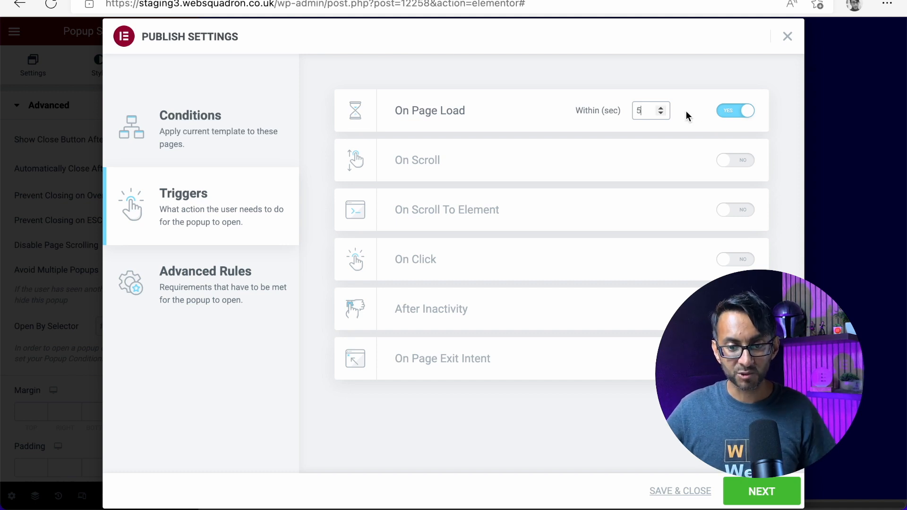
pyautogui.click(735, 111)
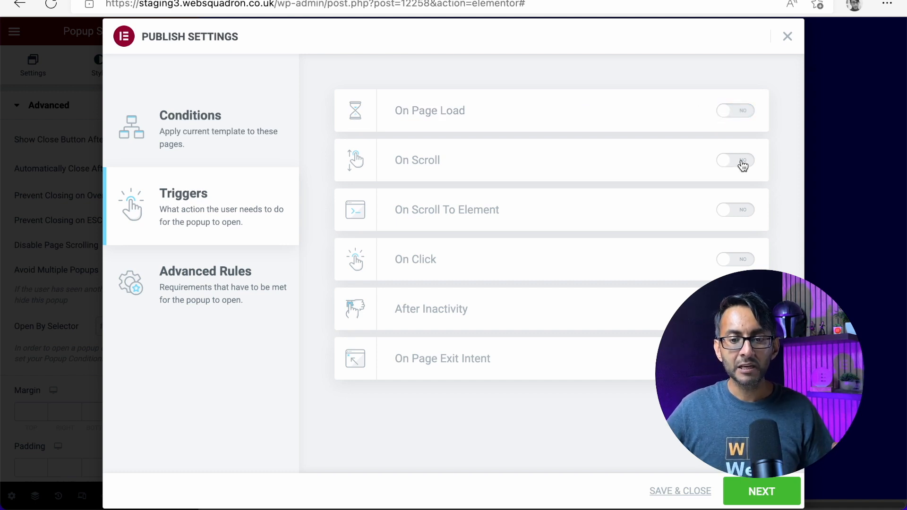
pyautogui.click(735, 161)
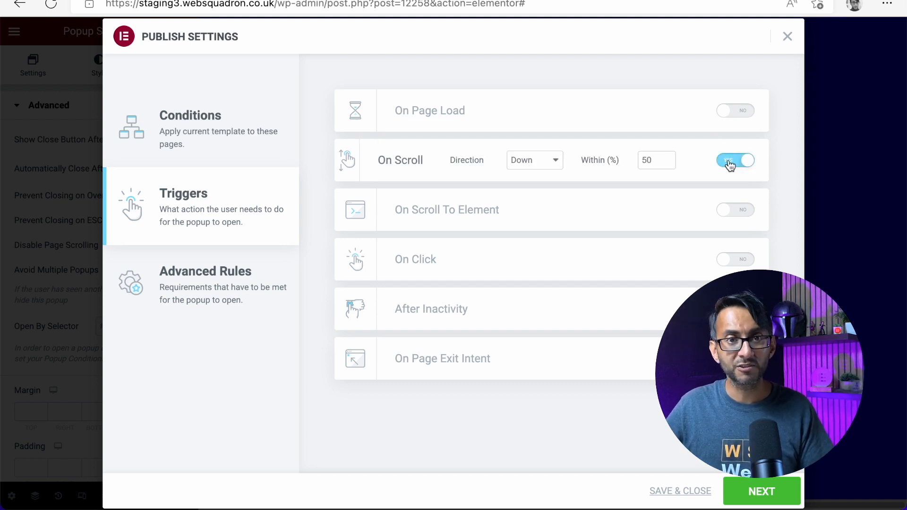
pyautogui.click(736, 210)
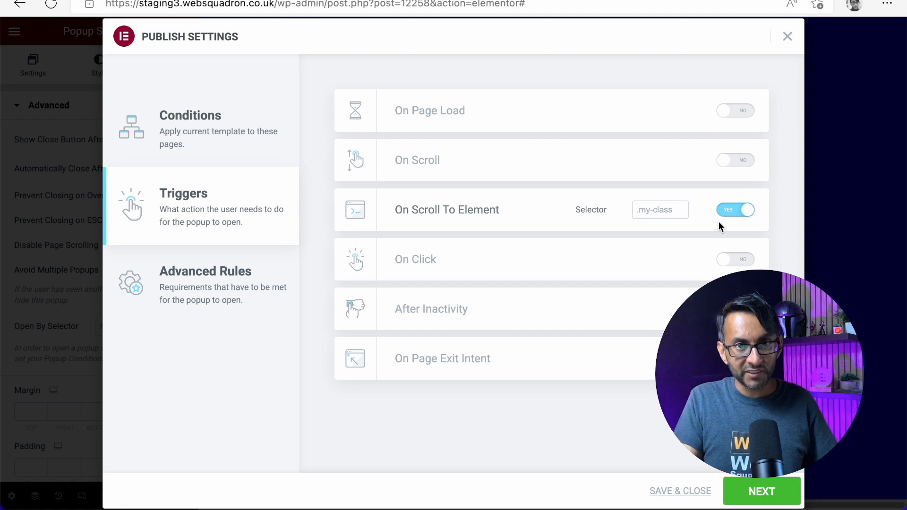
pyautogui.click(661, 210)
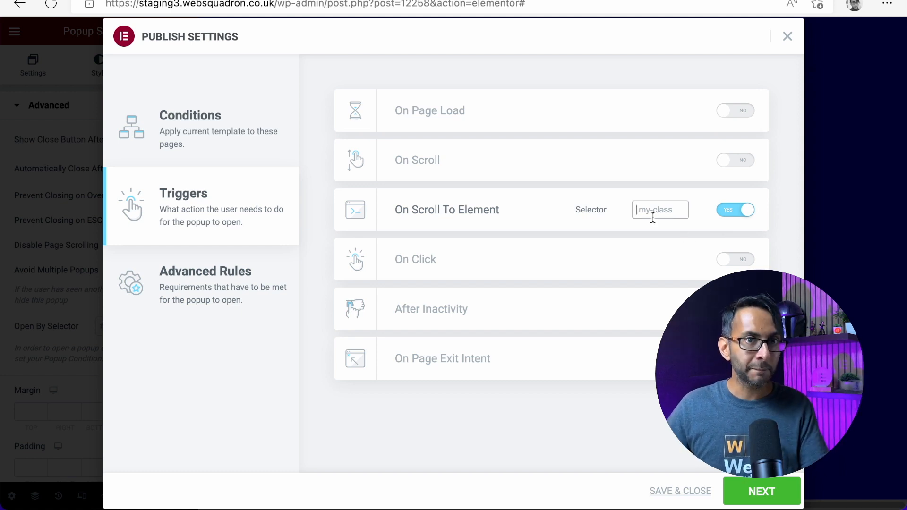
pyautogui.moveTo(677, 249)
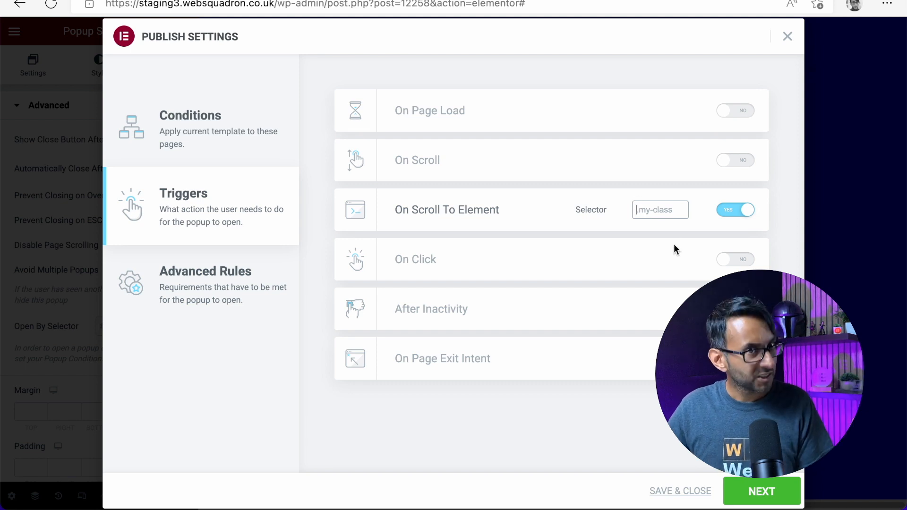
pyautogui.click(735, 259)
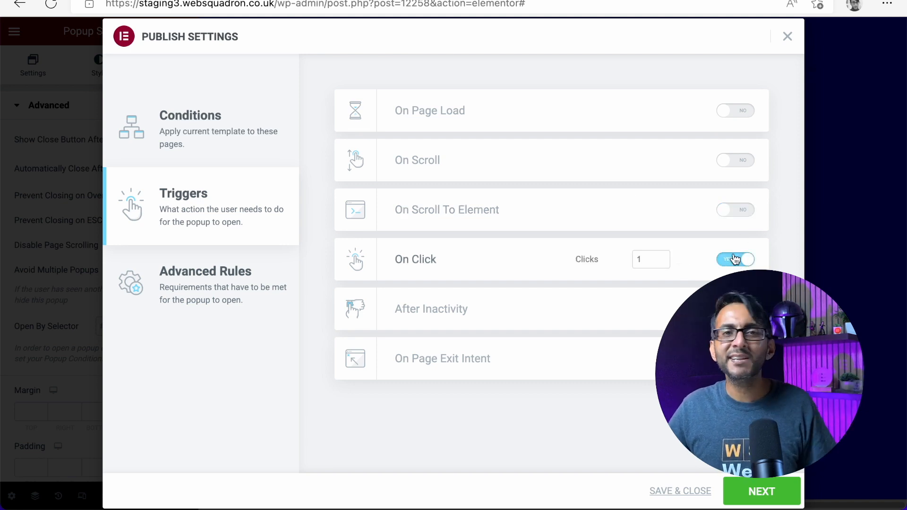
pyautogui.click(735, 259)
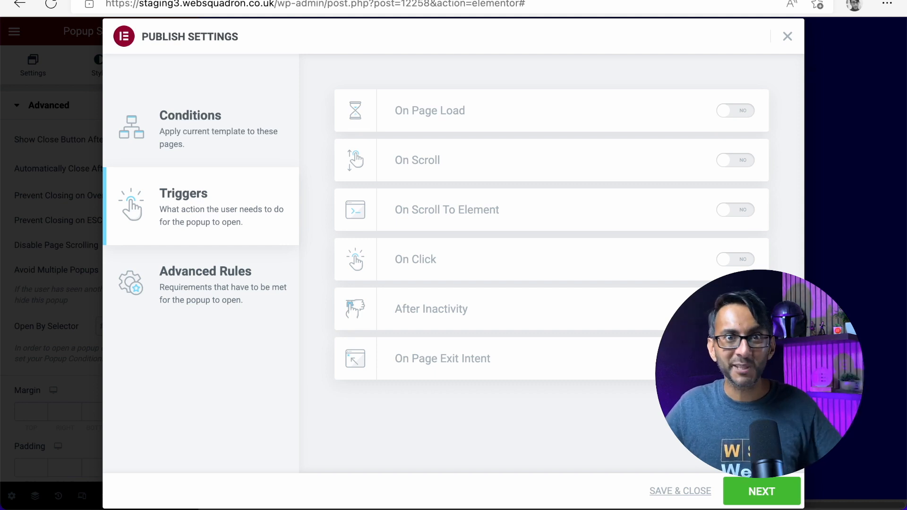
pyautogui.moveTo(234, 287)
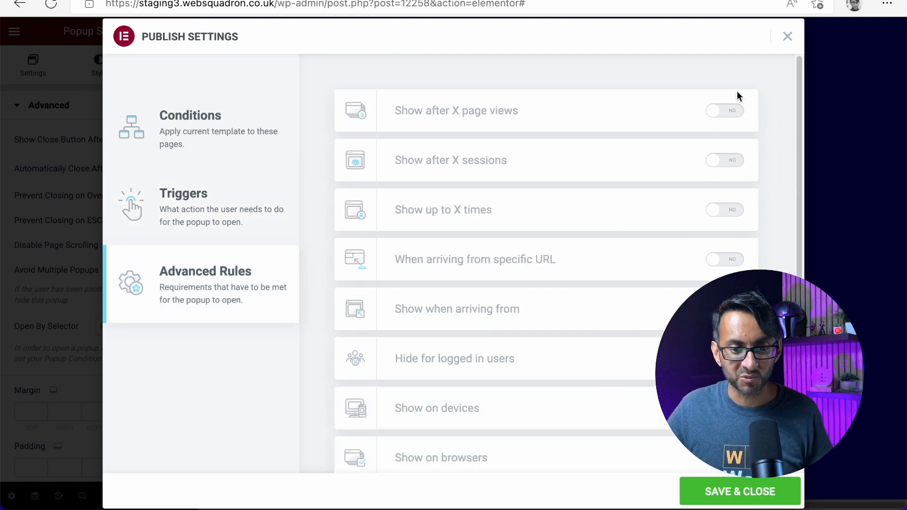
pyautogui.moveTo(647, 121)
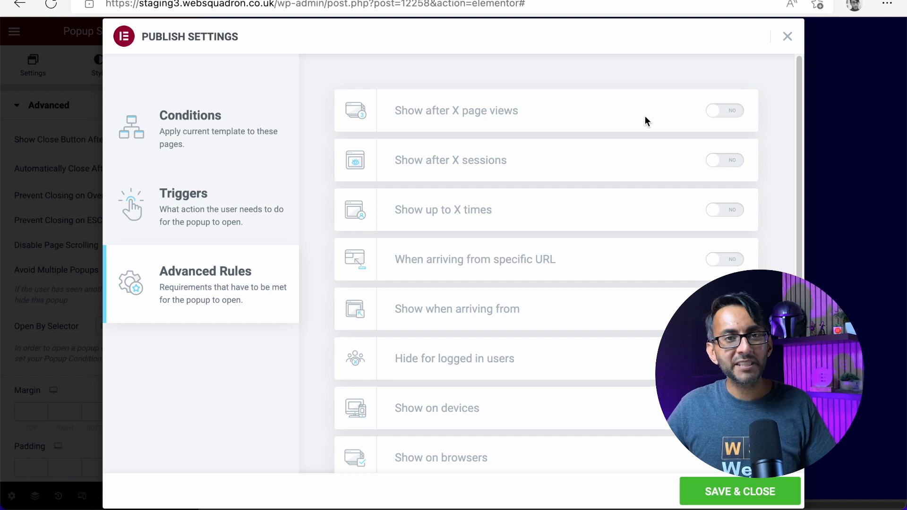
pyautogui.moveTo(605, 223)
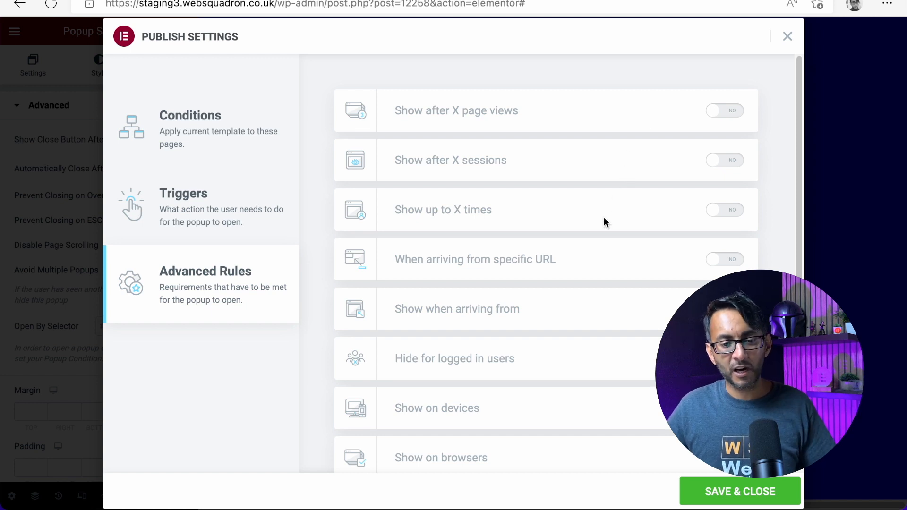
pyautogui.moveTo(628, 349)
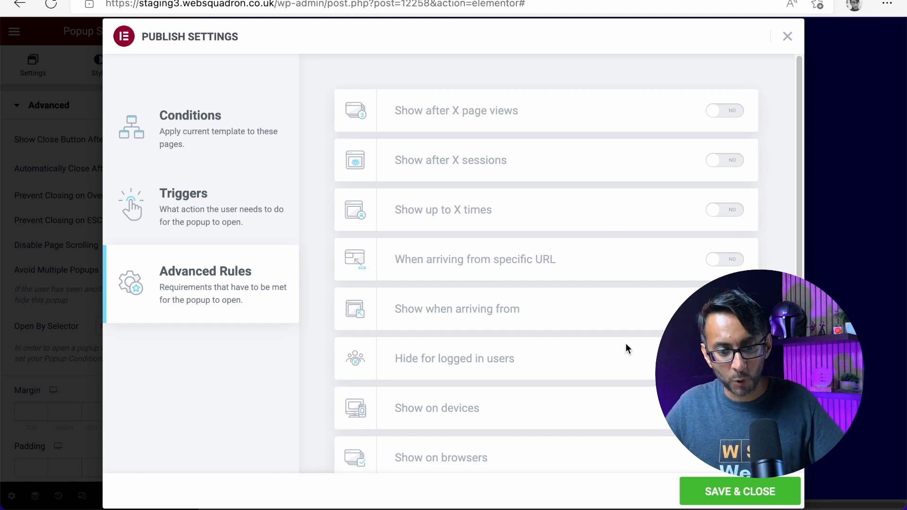
# - Scroll through the Advanced Rules toggles for the Pop1 popup
pyautogui.scroll(-3)
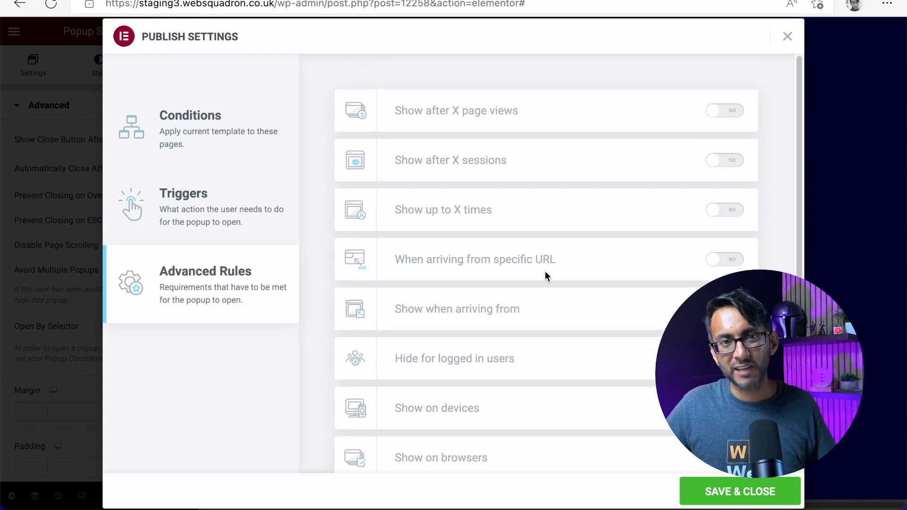
pyautogui.moveTo(807, 55)
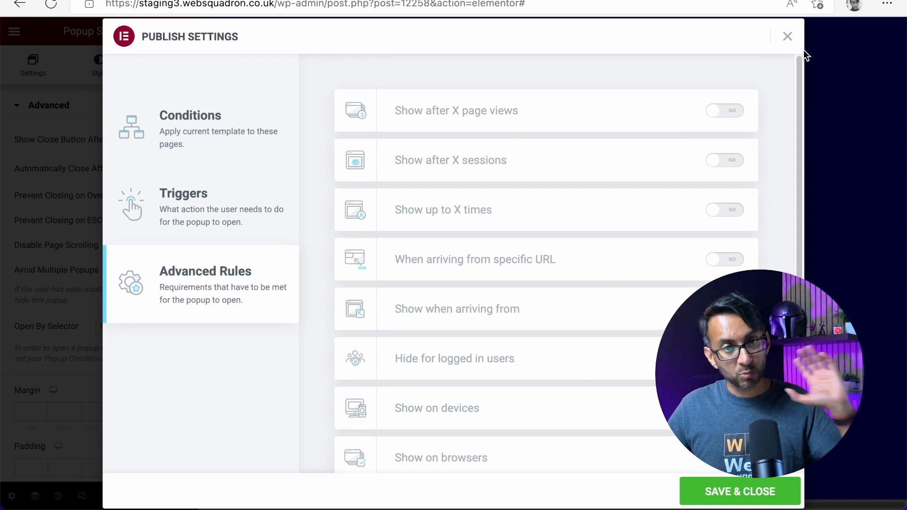
# - Save and close Pop1, then add a Button and an Icon widget to the other page
pyautogui.click(787, 36)
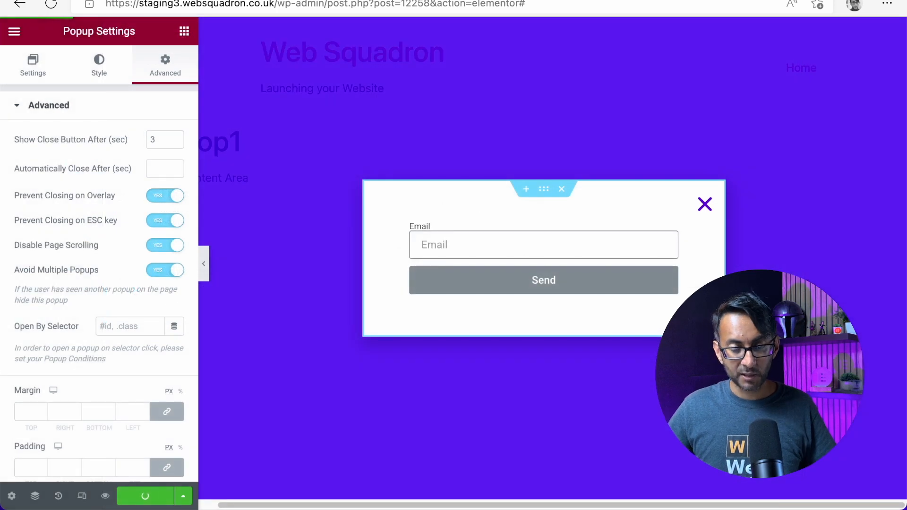
pyautogui.click(146, 496)
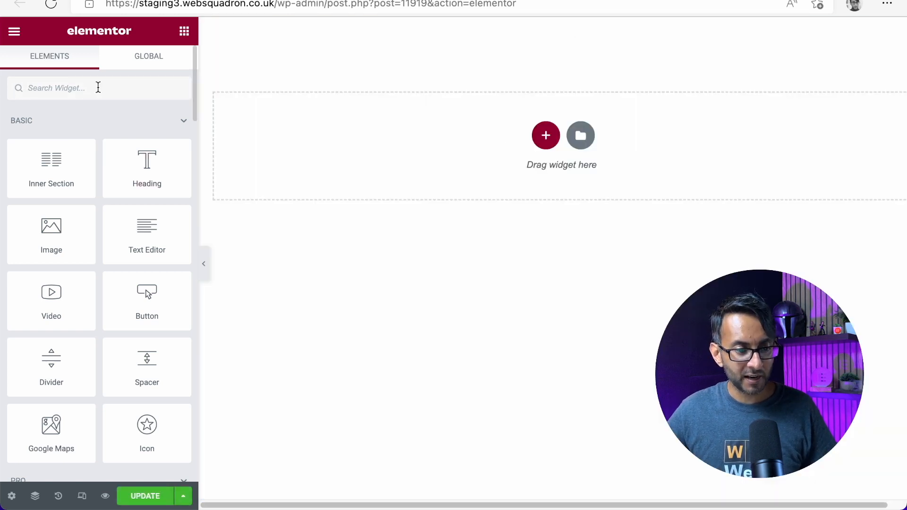
pyautogui.write('button')
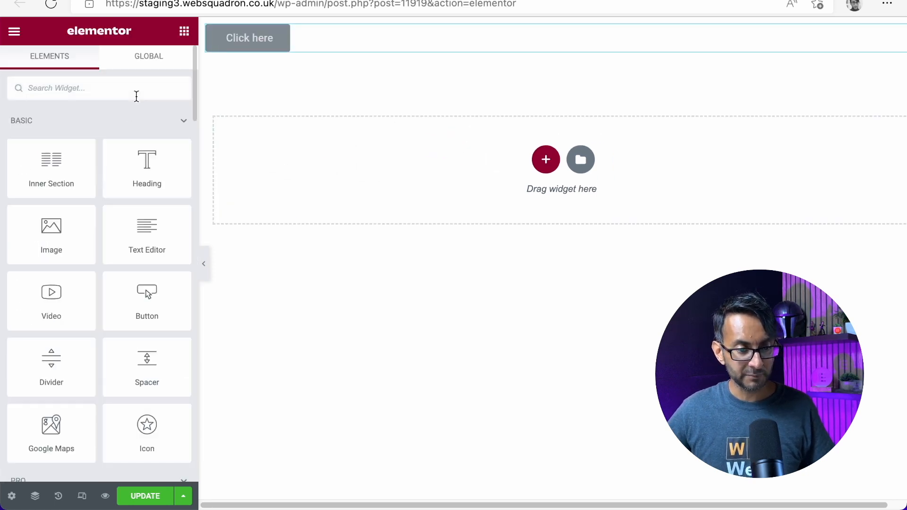
pyautogui.write('icon')
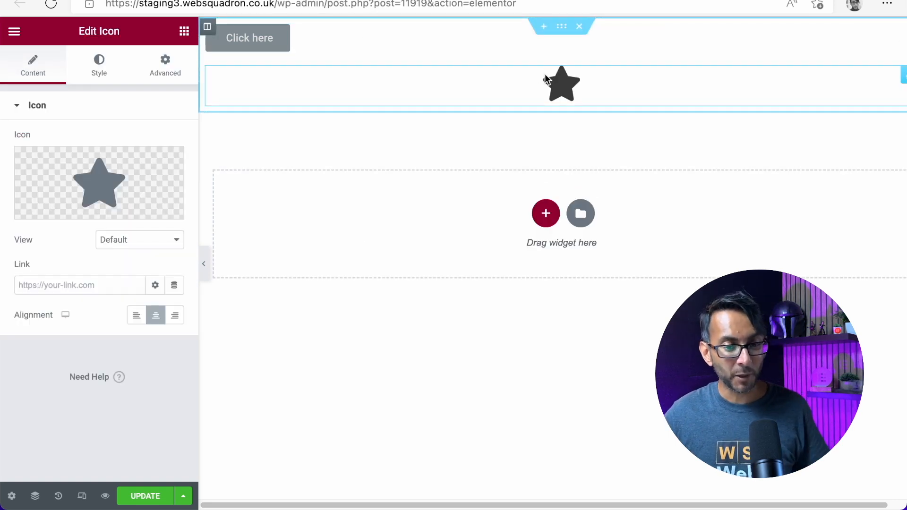
# - Set the Click here button's link to a dynamic Popup tag
pyautogui.click(246, 38)
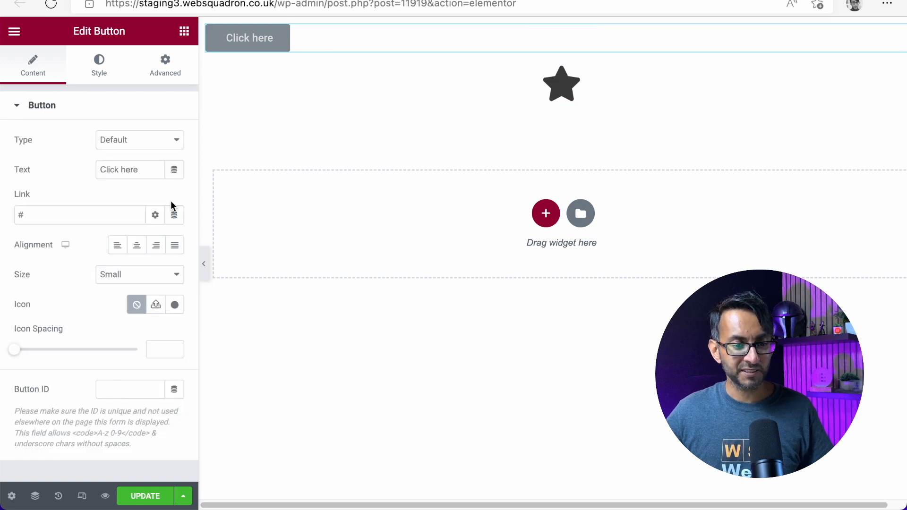
pyautogui.click(79, 214)
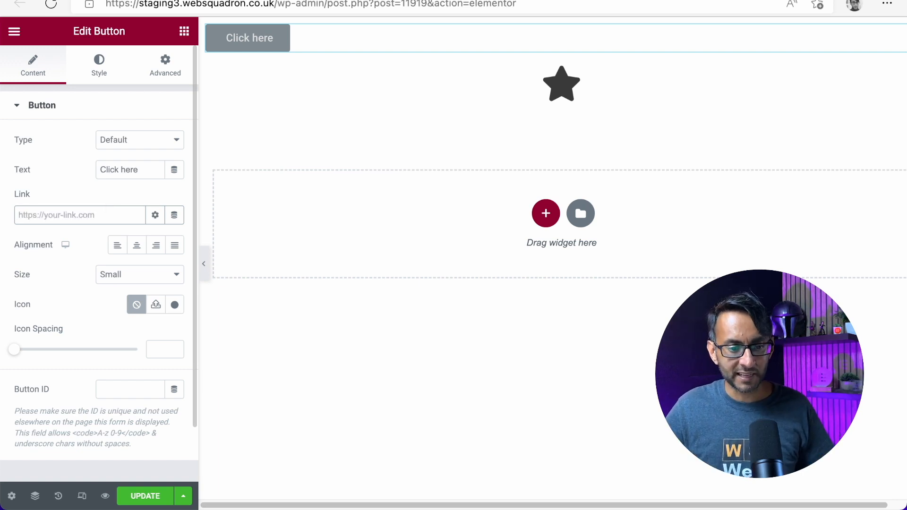
pyautogui.moveTo(174, 215)
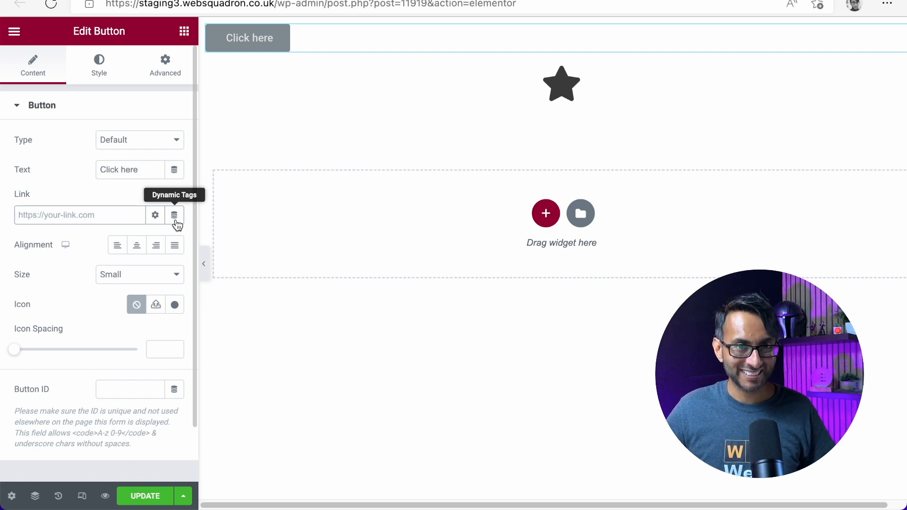
pyautogui.click(174, 215)
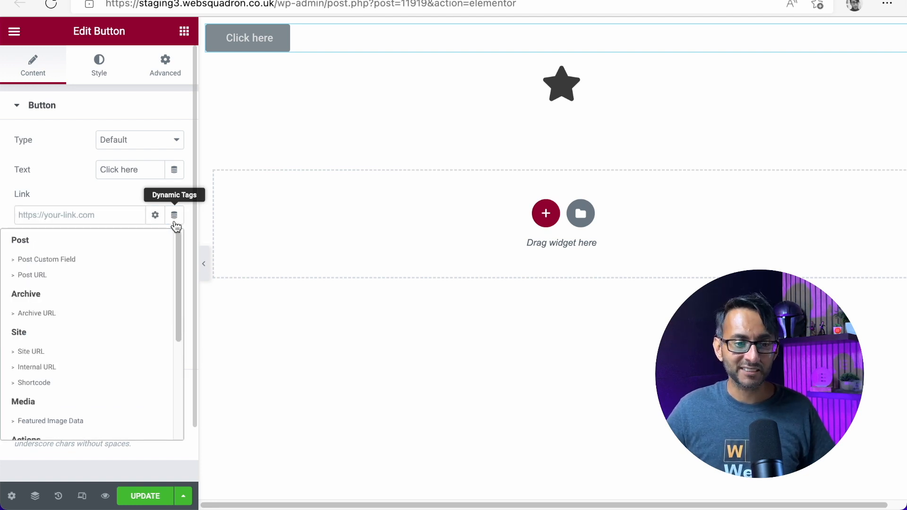
pyautogui.scroll(-3)
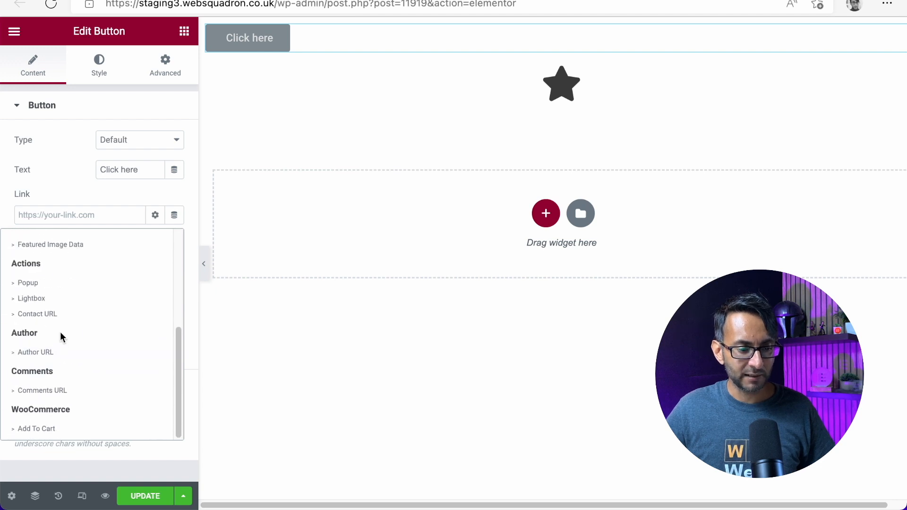
pyautogui.click(28, 282)
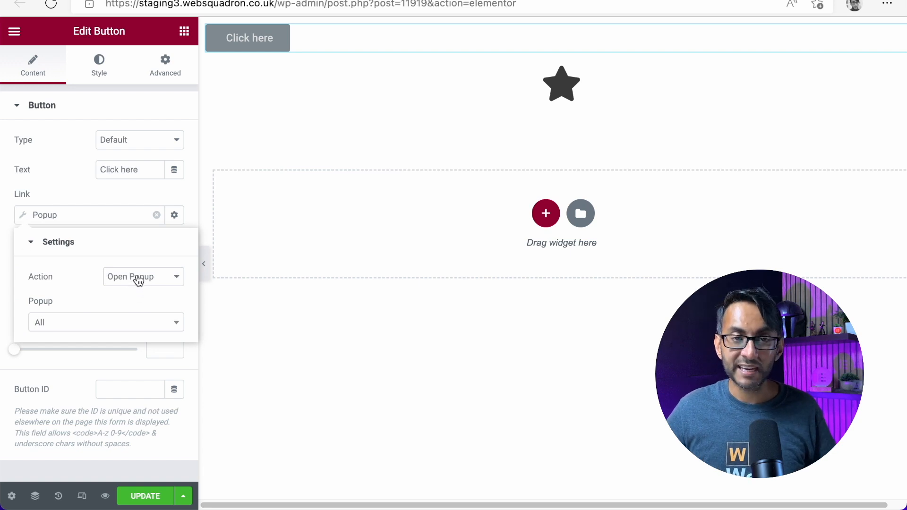
# - Keep the action as Open Popup and choose Pop1 (Template) as the popup
pyautogui.click(143, 277)
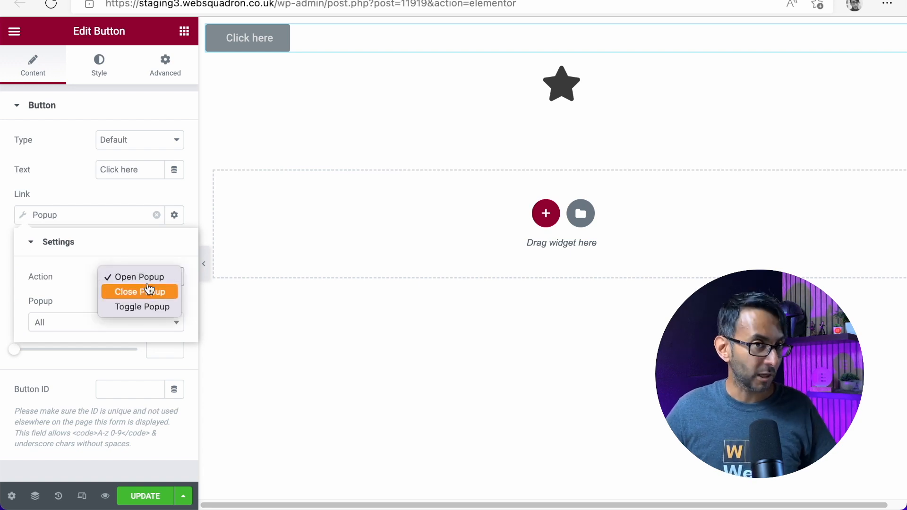
pyautogui.click(138, 276)
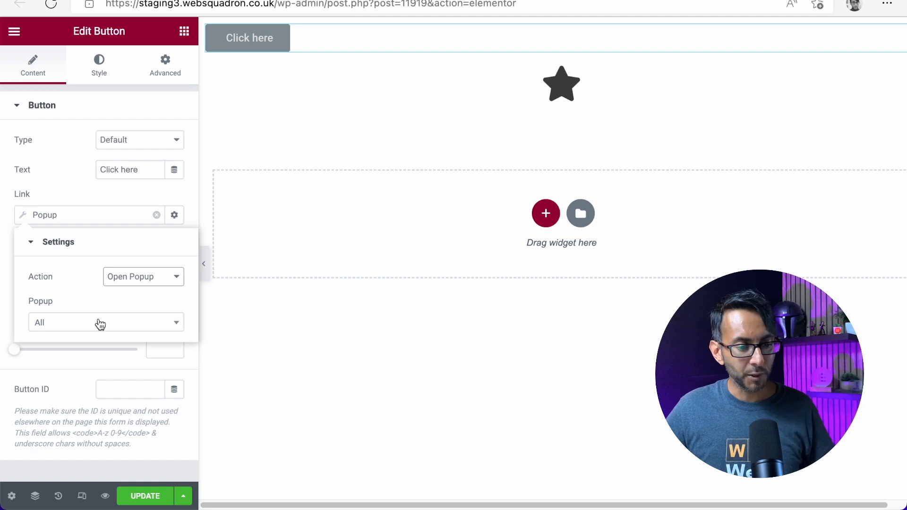
pyautogui.write('pop')
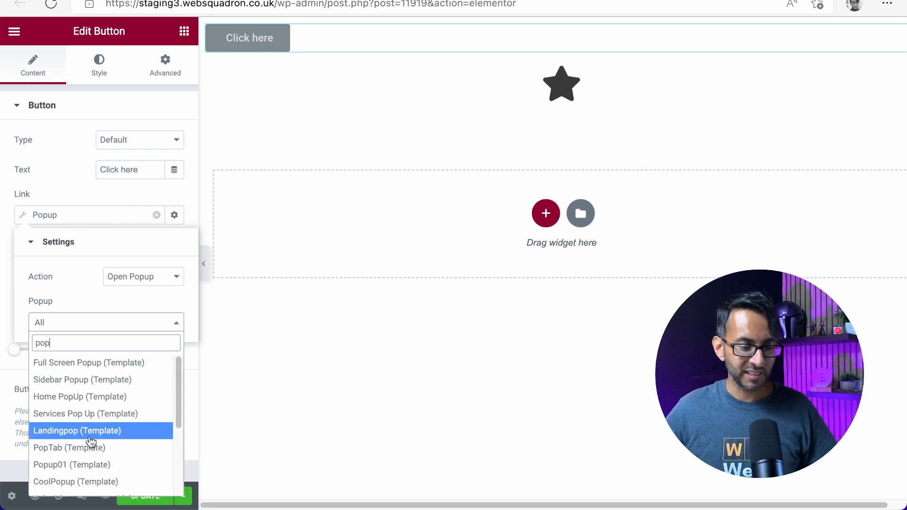
pyautogui.scroll(-3)
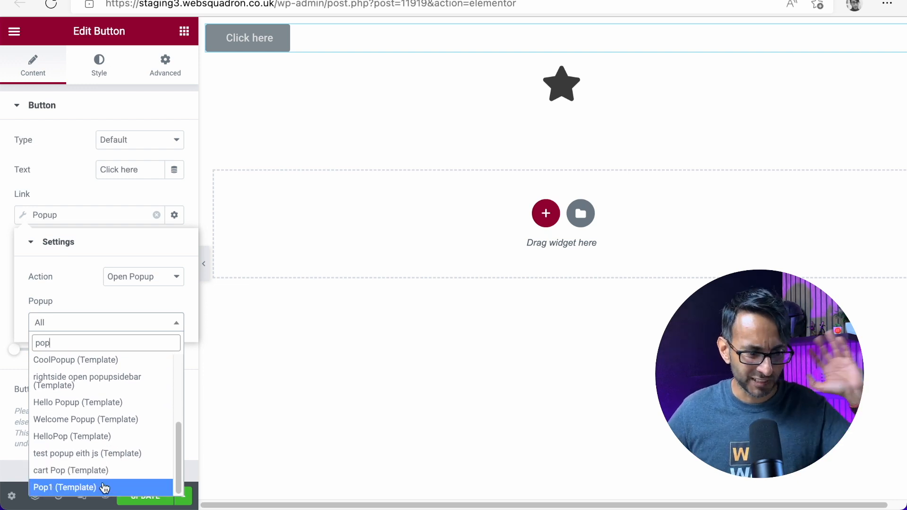
pyautogui.click(64, 488)
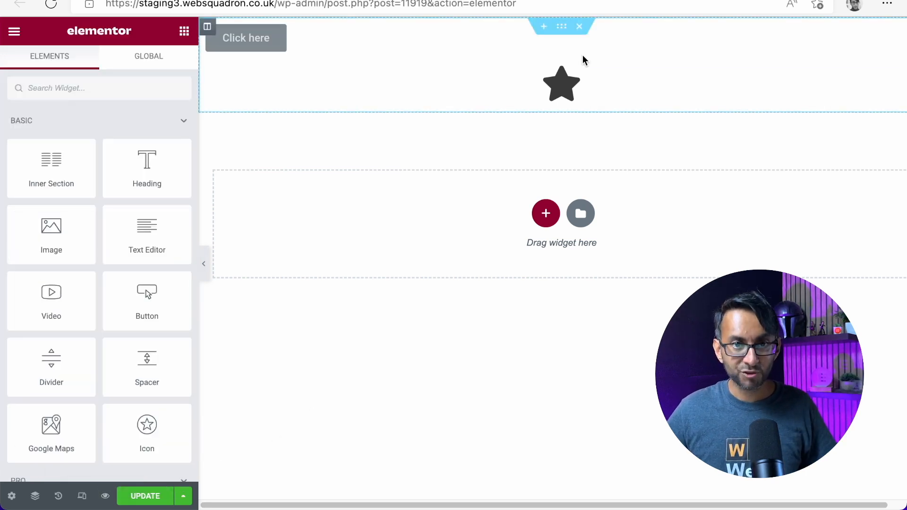
# - Give the star icon's link a dynamic Popup tag that opens Pop1
pyautogui.click(561, 84)
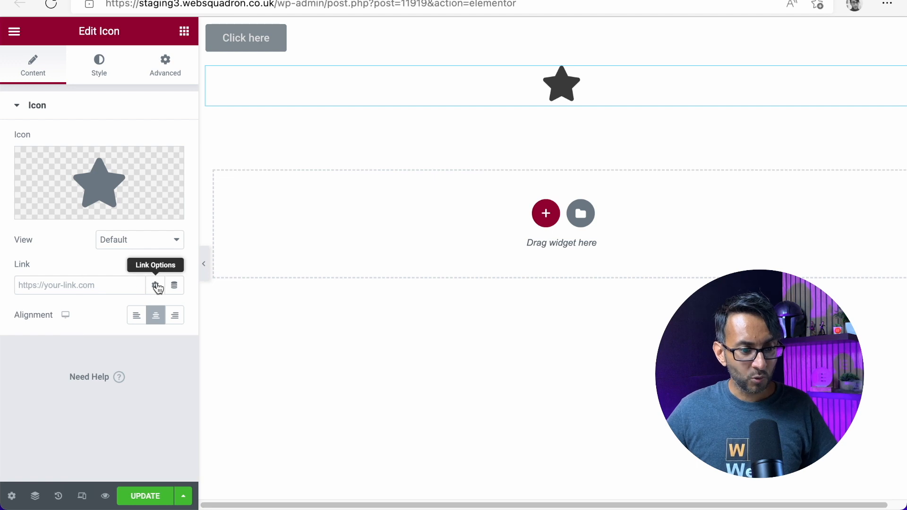
pyautogui.moveTo(174, 284)
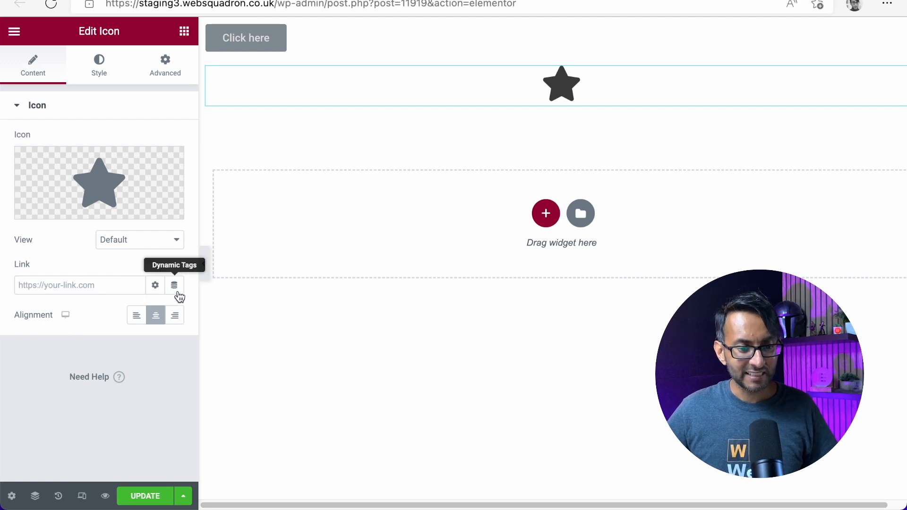
pyautogui.click(174, 285)
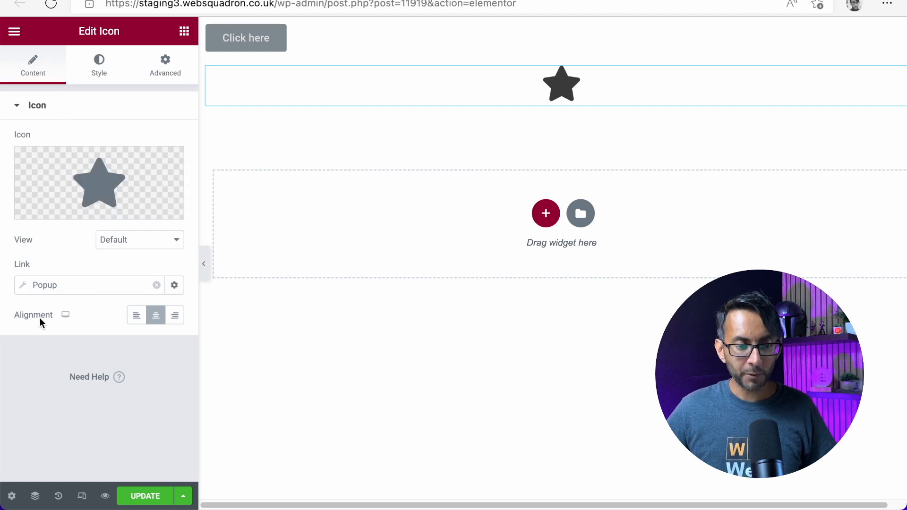
pyautogui.click(174, 284)
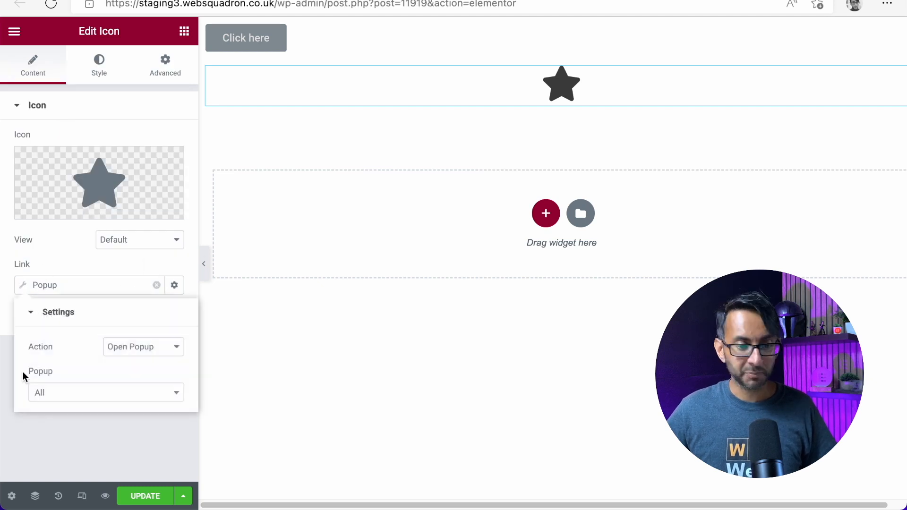
pyautogui.write('p')
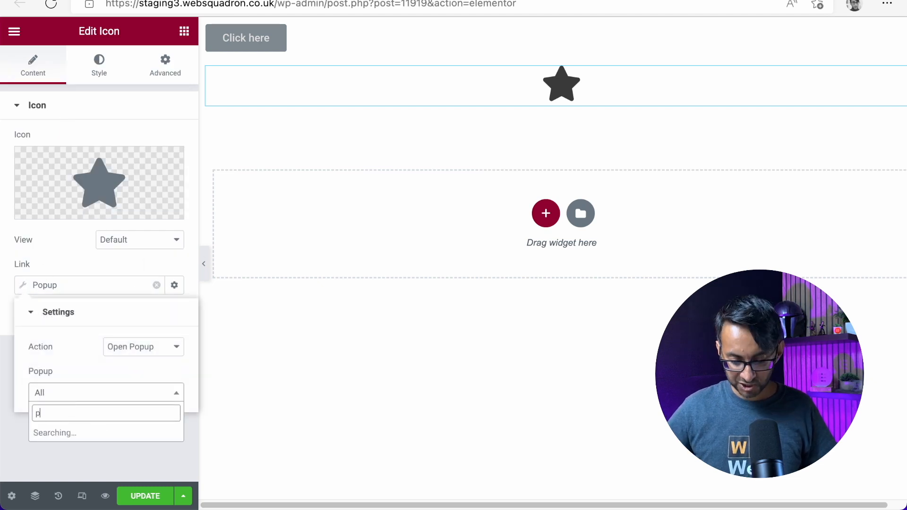
pyautogui.write('op1')
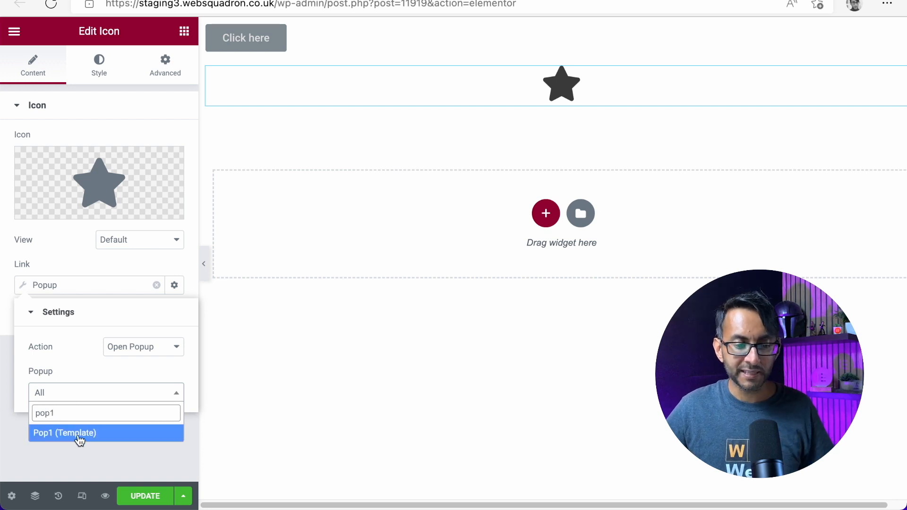
pyautogui.click(64, 433)
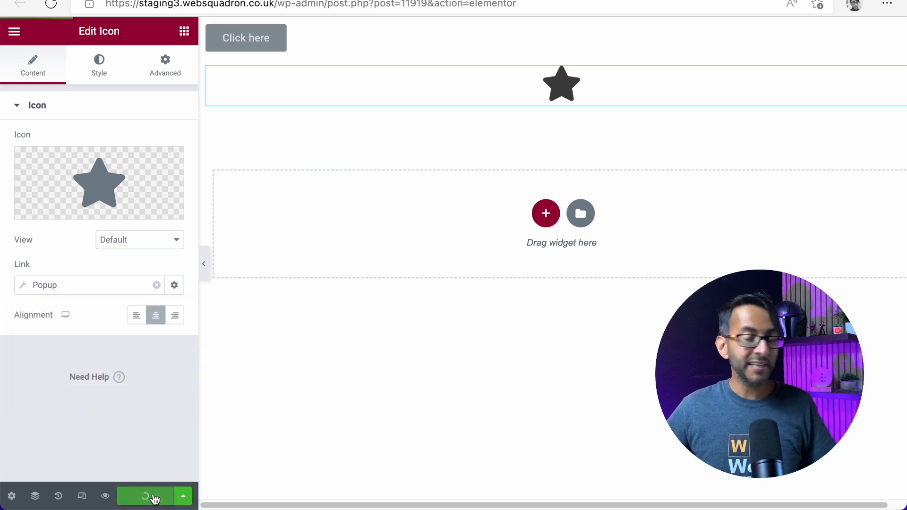
# - Preview the page and confirm the Click here button opens and closes the Pop1 popup
pyautogui.click(145, 496)
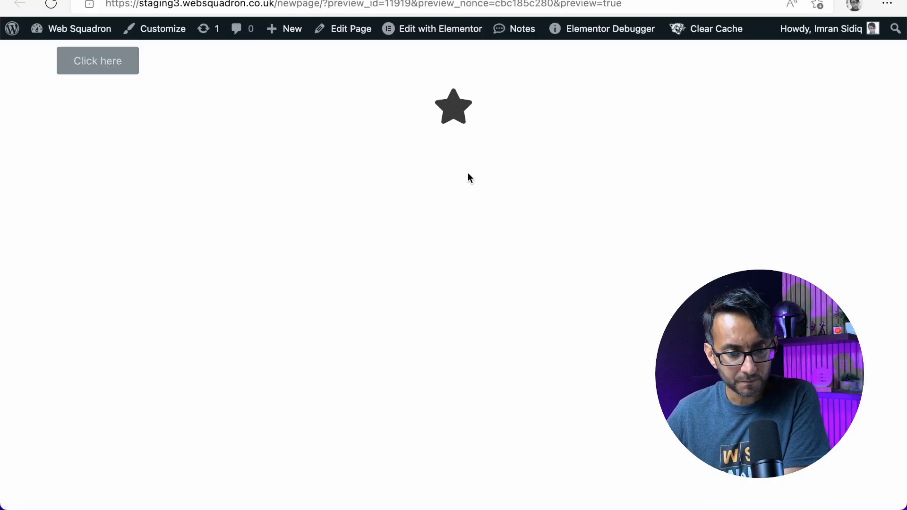
pyautogui.click(98, 61)
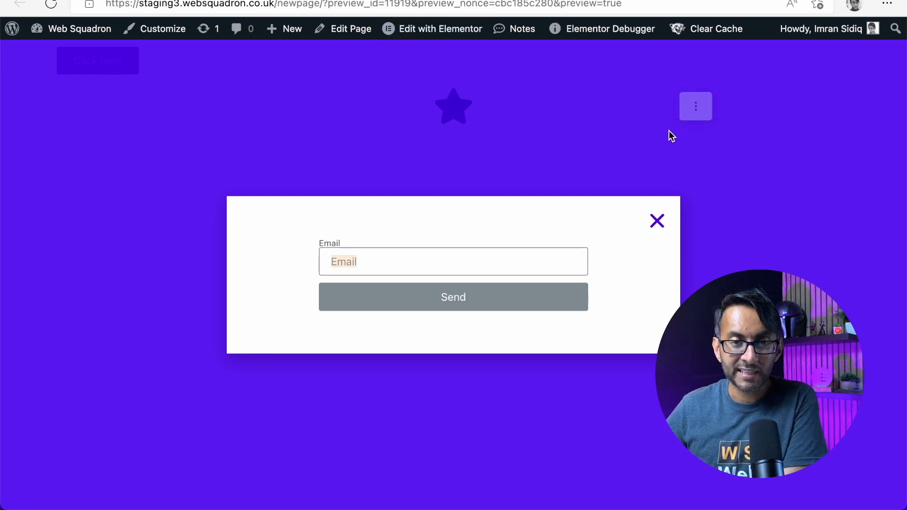
pyautogui.click(657, 222)
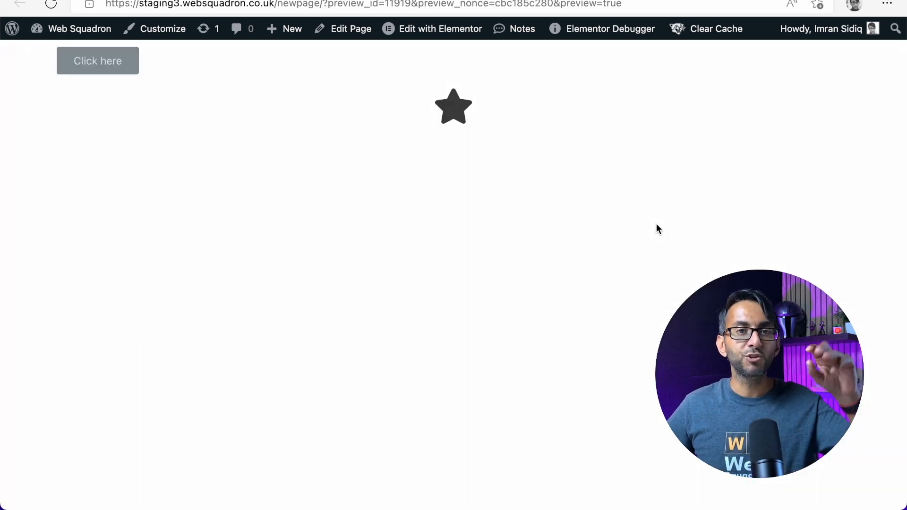
# - Confirm the star also opens the popup, then return to the Elementor editor
pyautogui.click(97, 61)
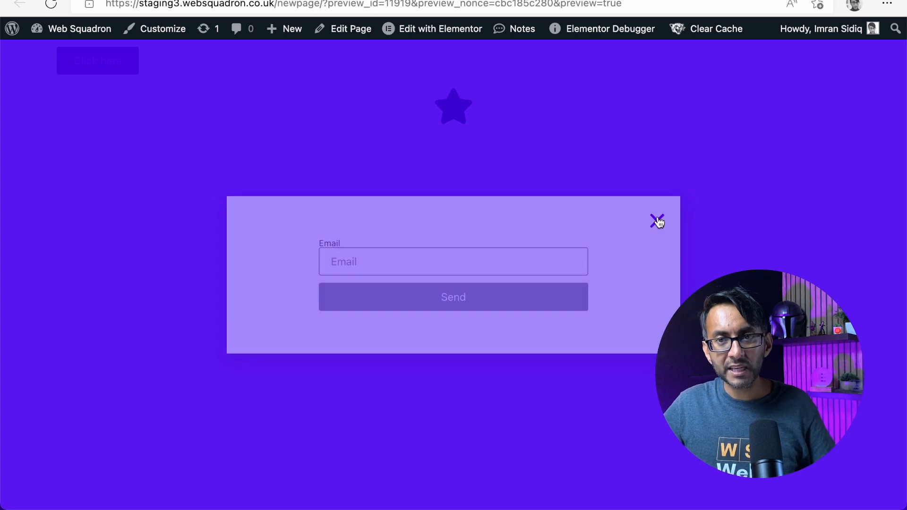
pyautogui.click(658, 221)
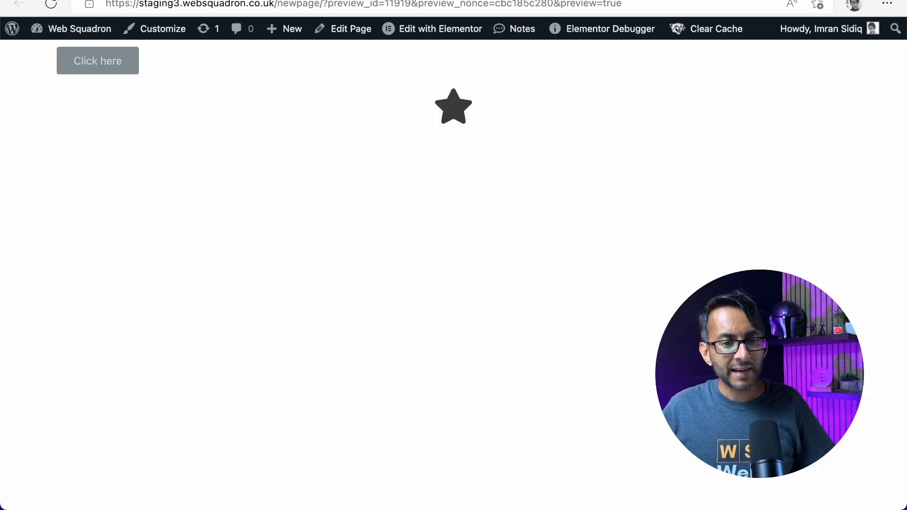
pyautogui.click(441, 28)
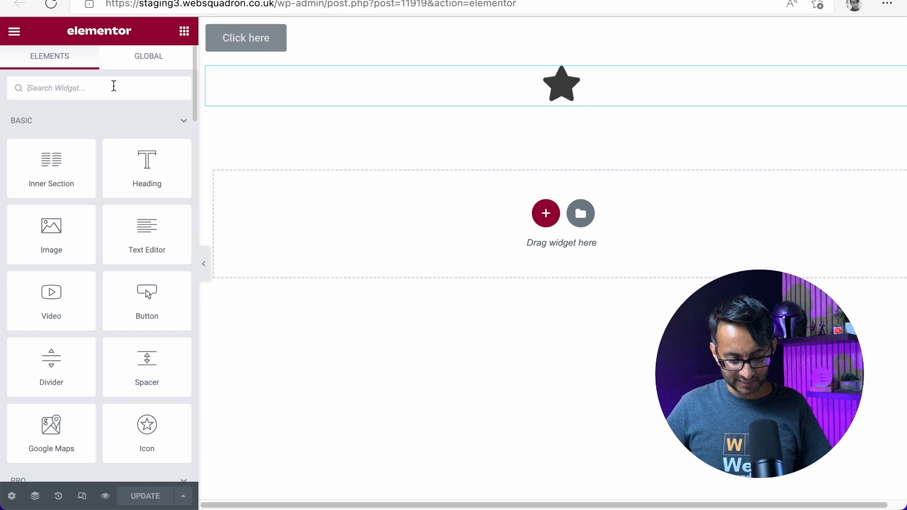
# - Place a Heading widget above the star and set its link to a dynamic Popup tag
pyautogui.write('head')
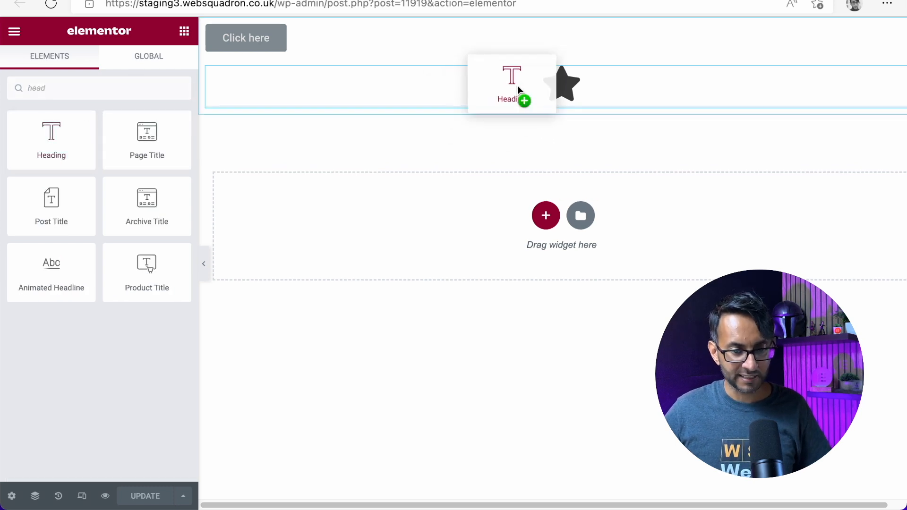
pyautogui.moveTo(512, 84); pyautogui.dragTo(420, 84)
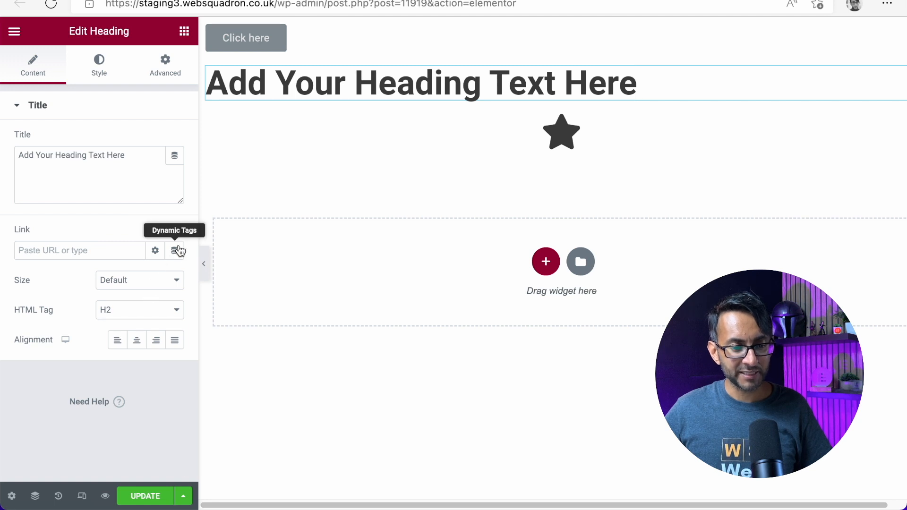
pyautogui.click(174, 250)
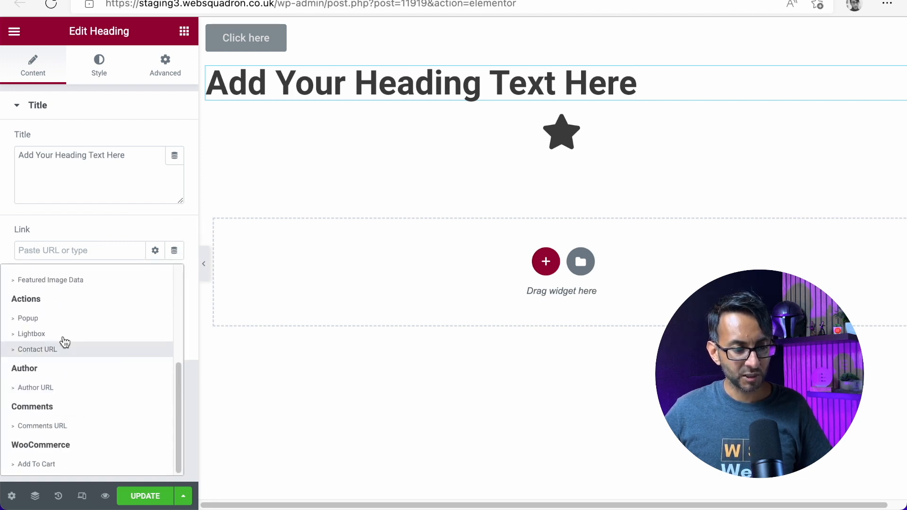
pyautogui.click(27, 319)
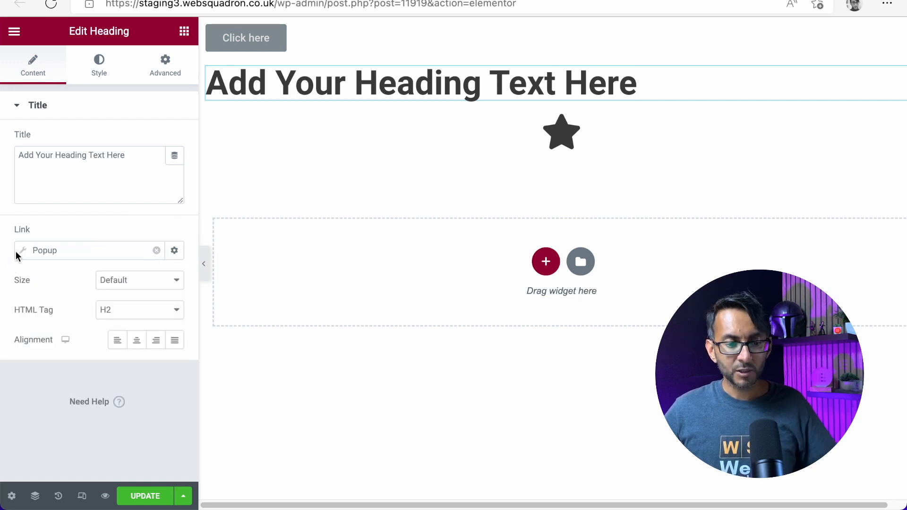